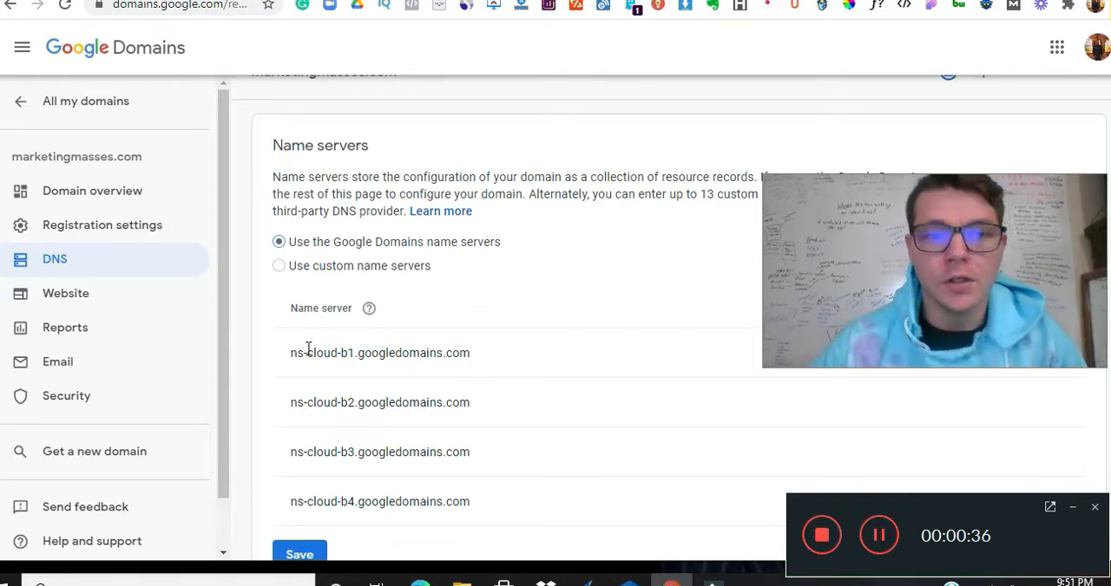
- Save quincy.ns.cloudflare.com and rosalyn.ns.cloudflare.com as custom name servers in Google Domains
left_click(278, 266)
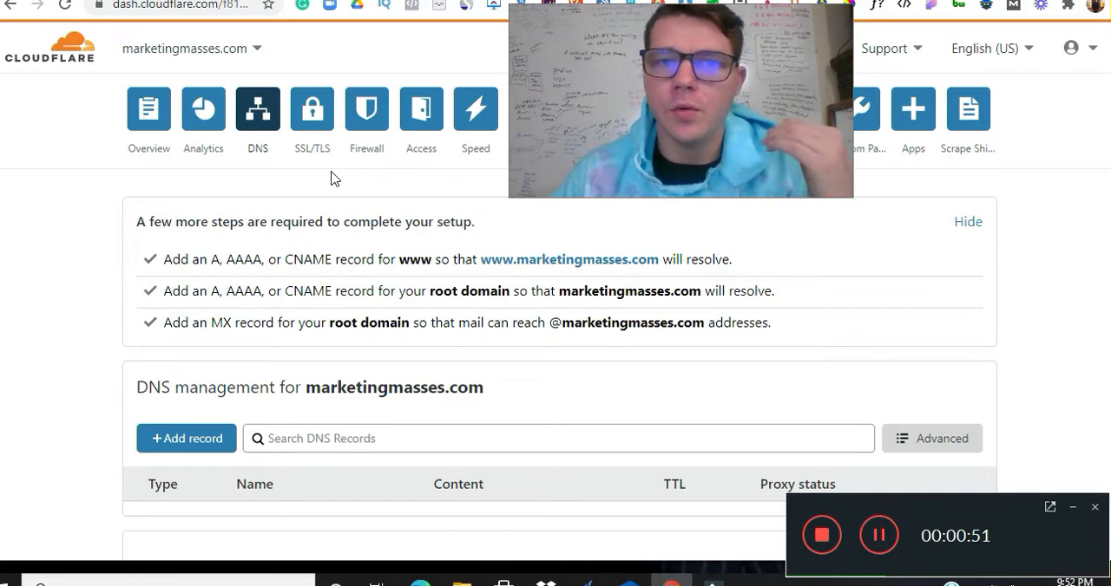
mouse_move(203, 122)
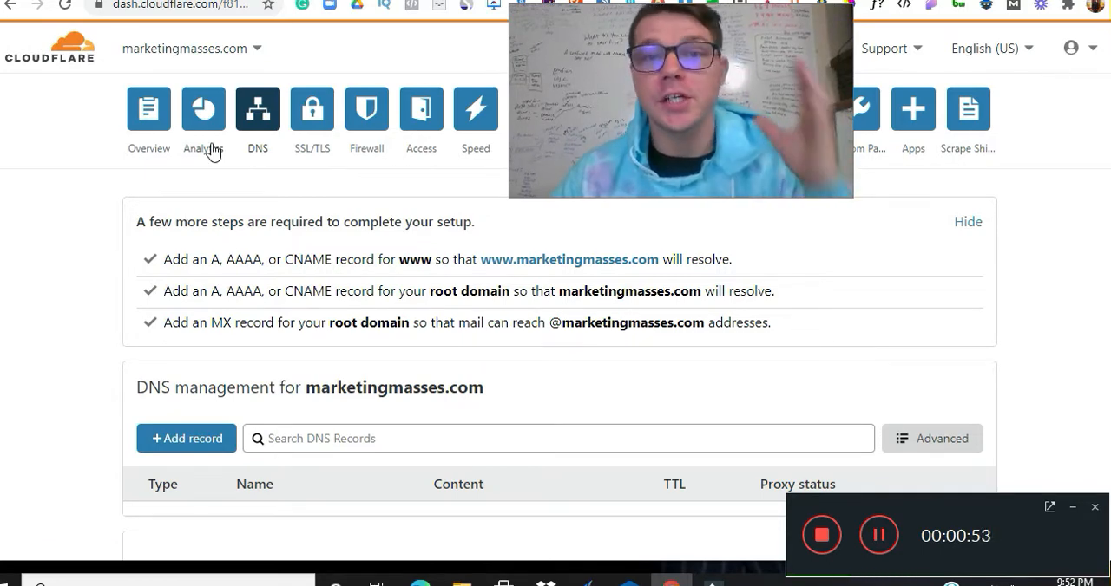
mouse_move(78, 318)
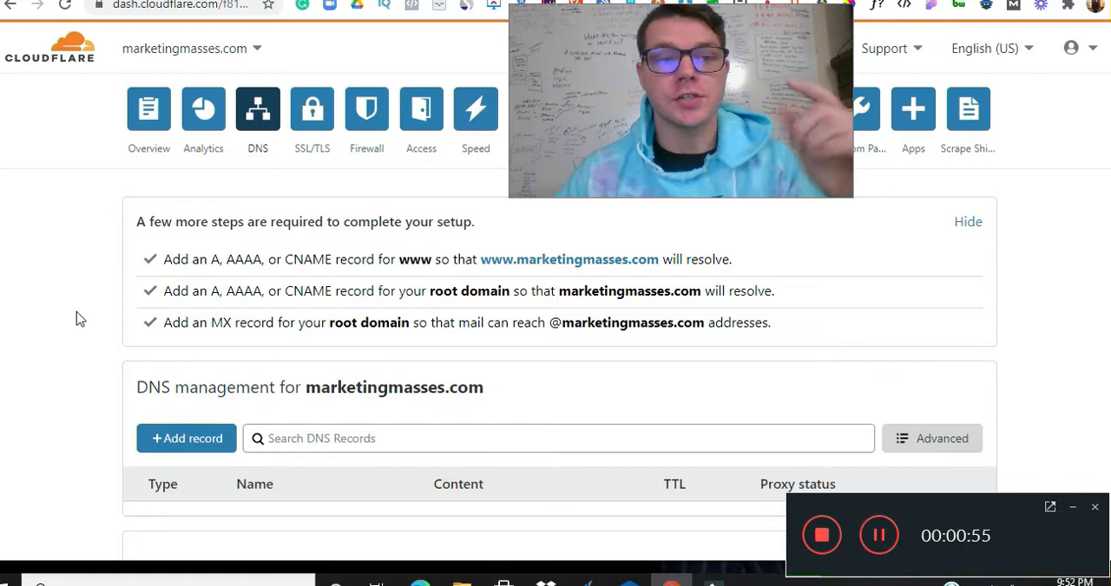
mouse_move(54, 365)
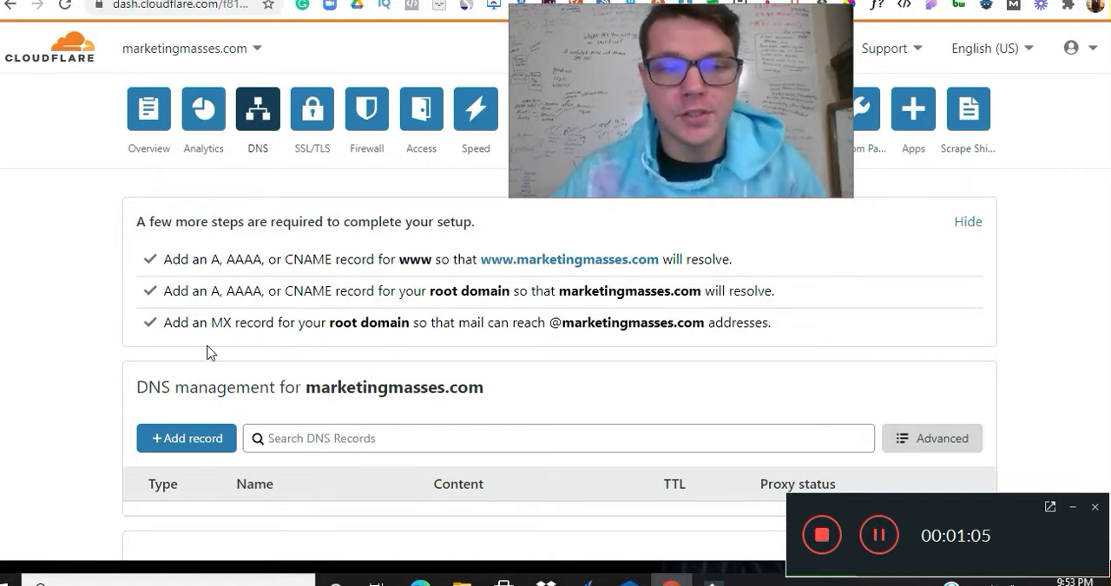
scroll("down", 3)
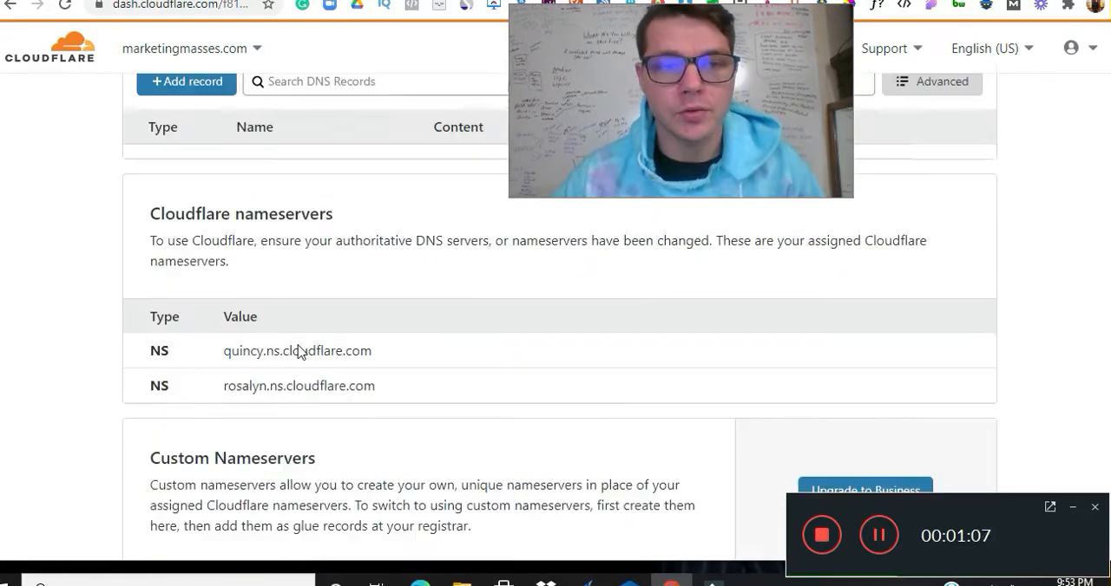
scroll("down", 3)
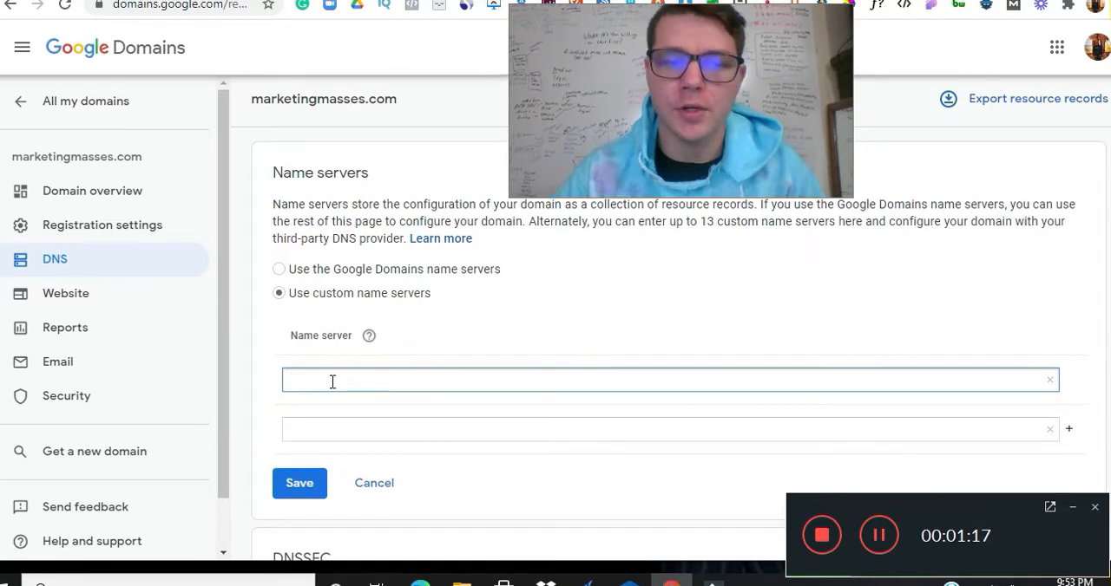
type("quincy.ns.cloudflare.com")
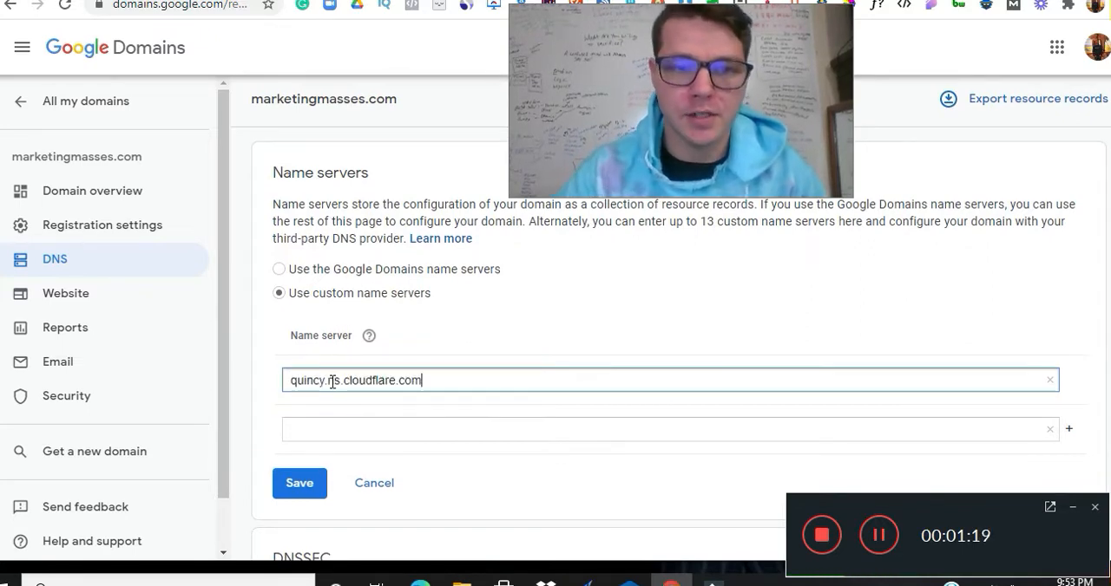
scroll("down", 3)
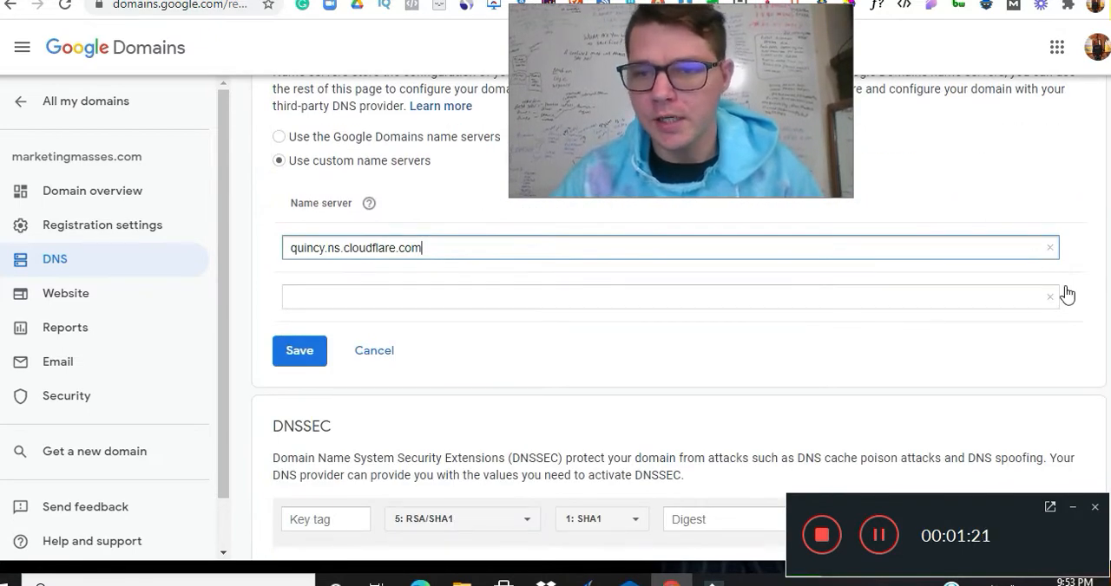
left_click(668, 296)
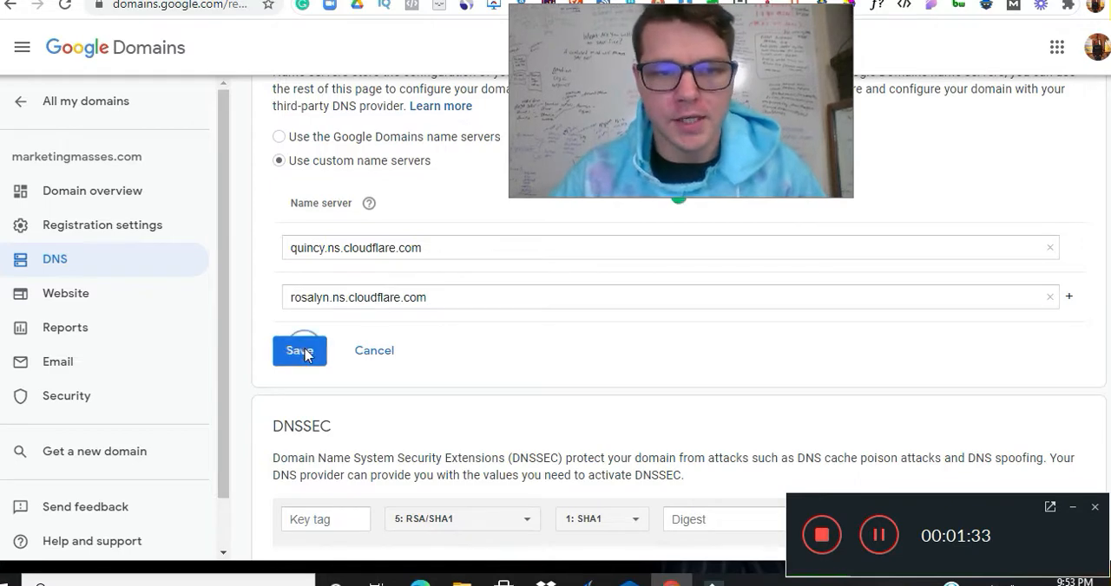
left_click(299, 350)
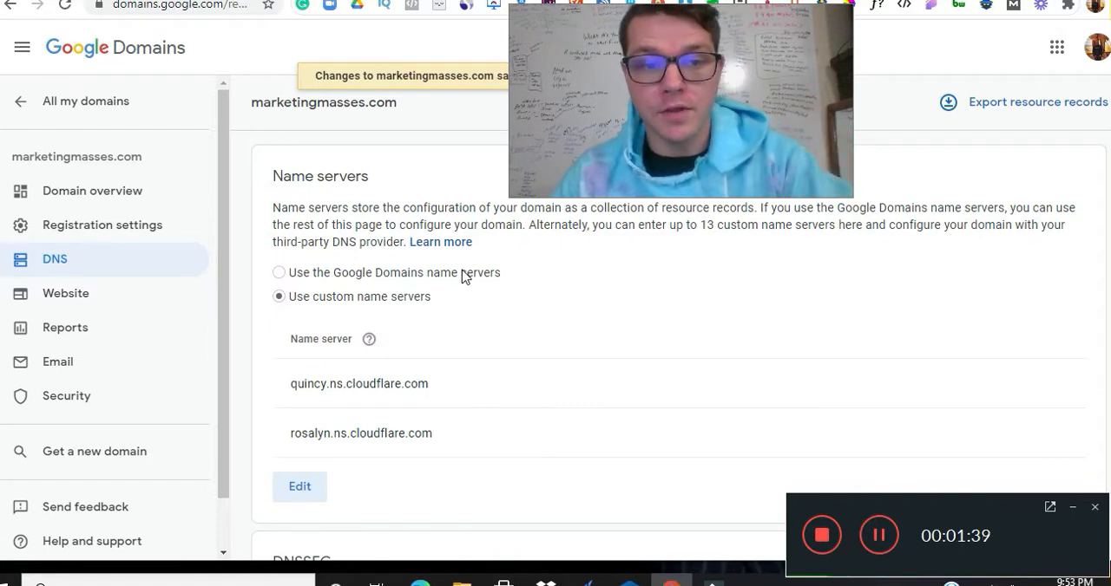
mouse_move(389, 400)
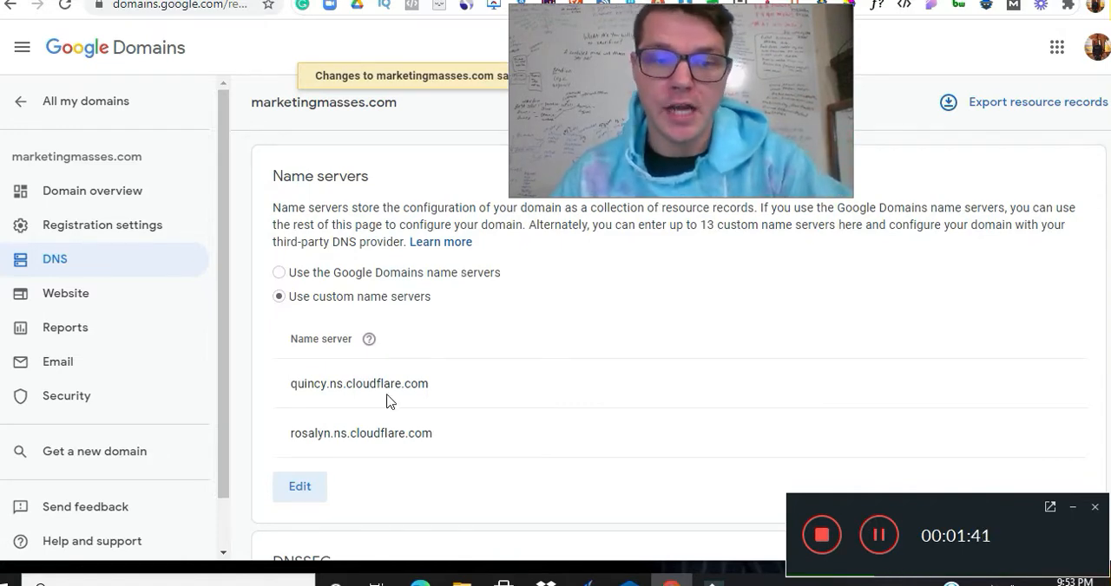
scroll("down", 3)
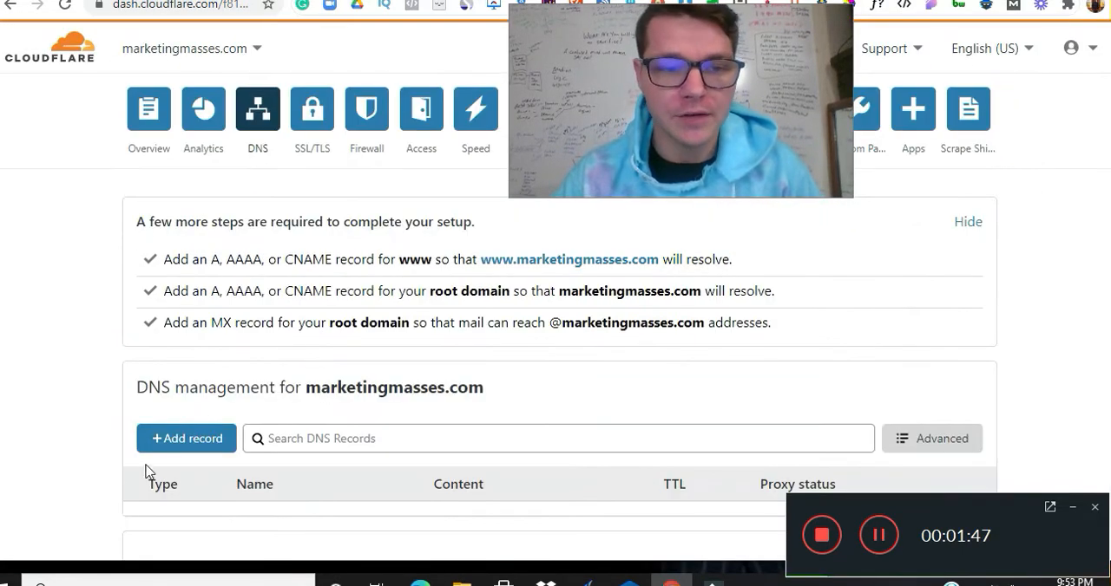
- Add a proxied CNAME record with Name www and Target marketingmasses.com
left_click(186, 438)
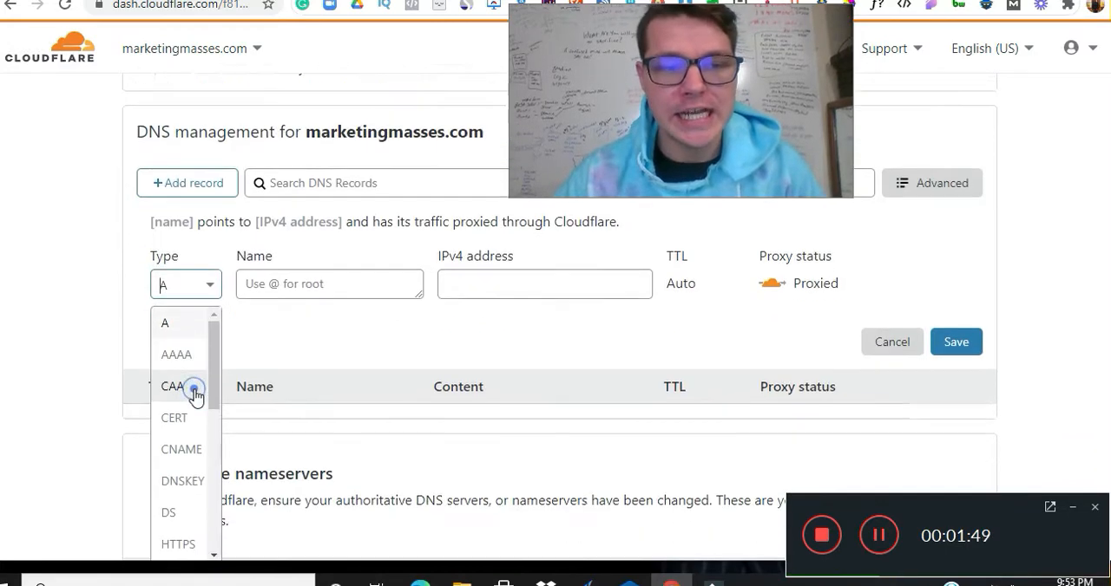
left_click(180, 449)
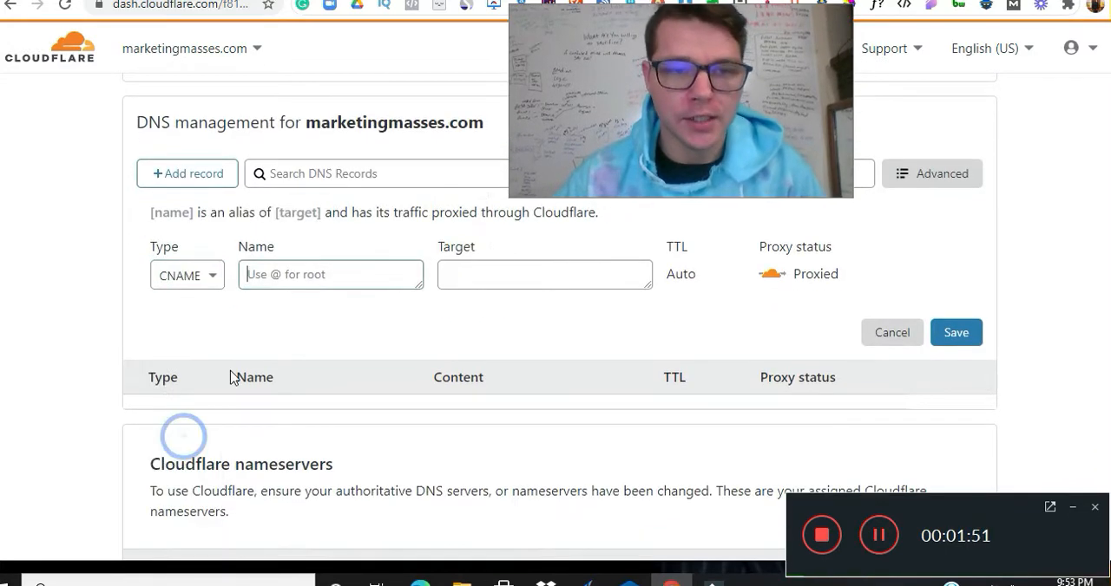
left_click(330, 274)
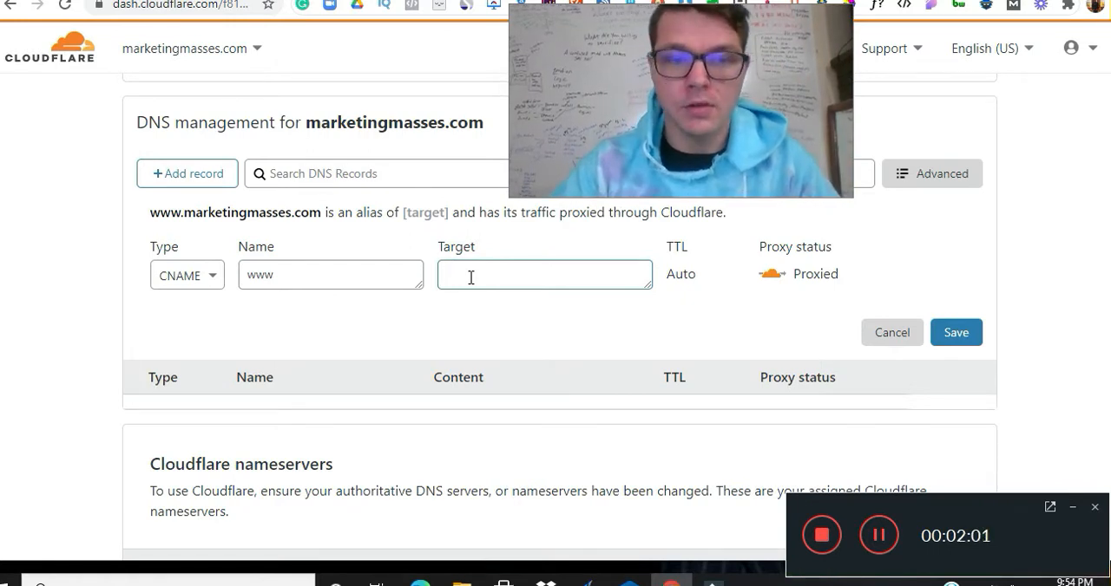
type("mar")
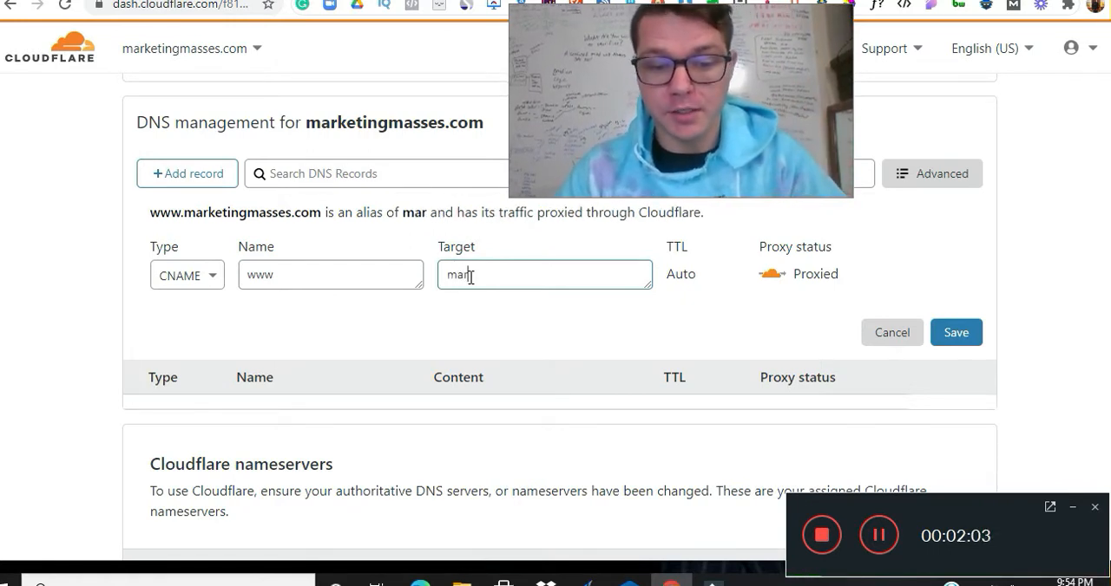
type("ketingmasses.com")
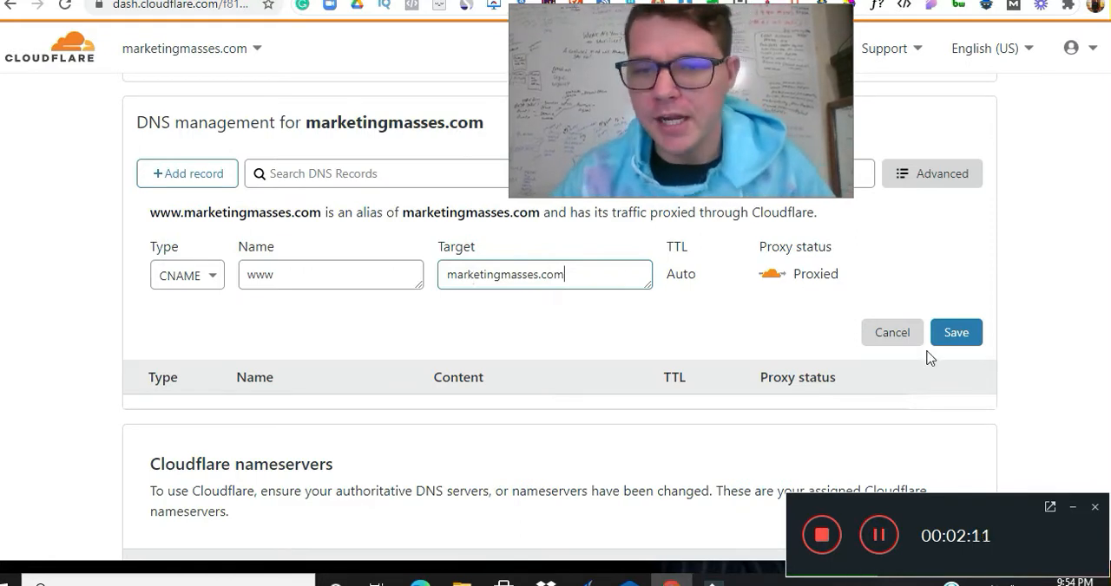
left_click(955, 332)
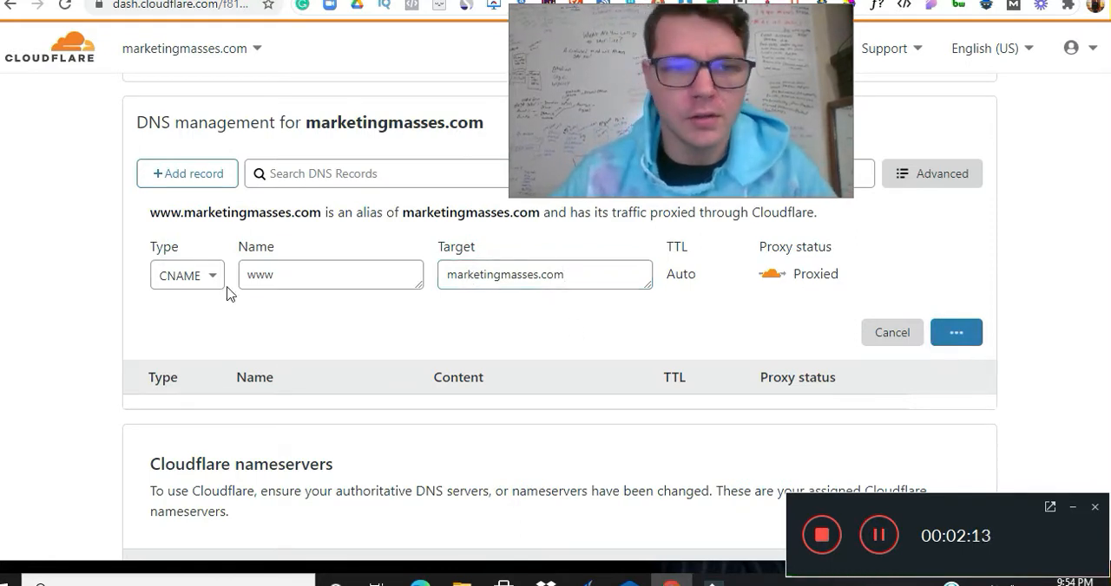
left_click(186, 173)
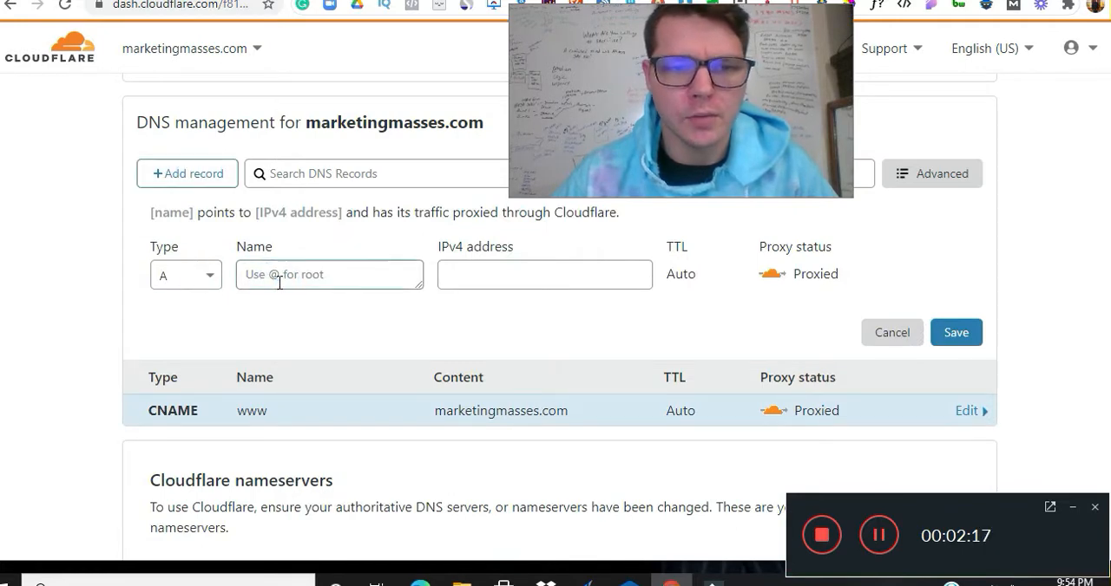
- Save a CNAME record with Name @ and Target target.clickfunnels.com
left_click(330, 274)
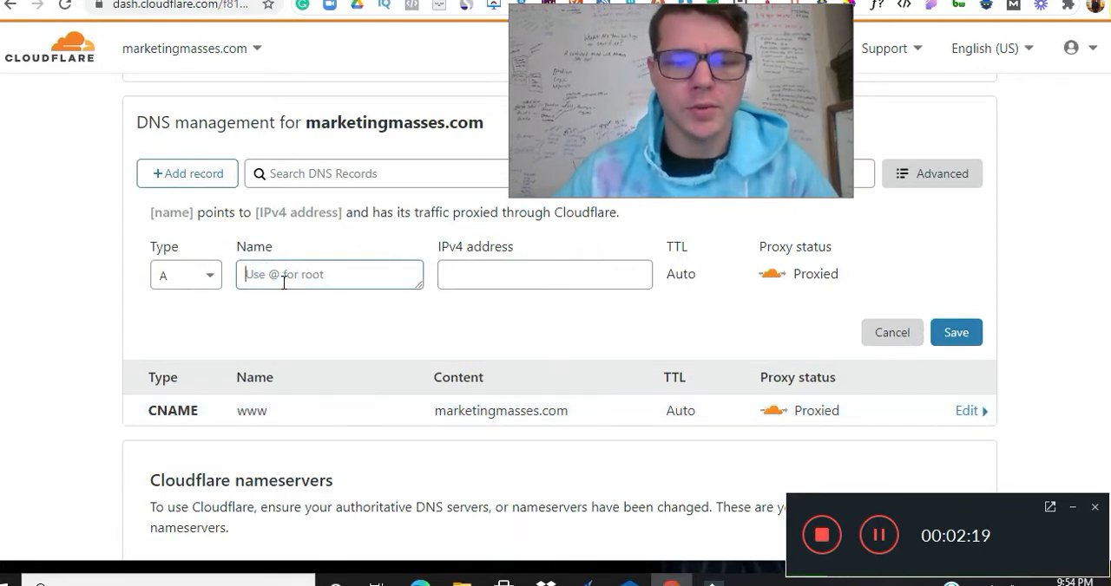
type("@")
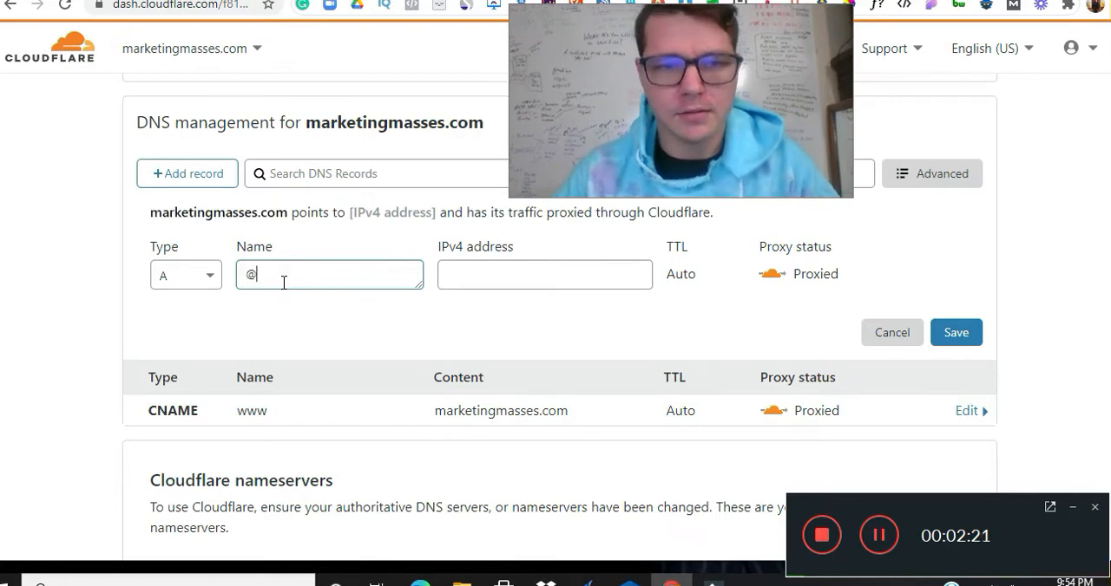
left_click(544, 274)
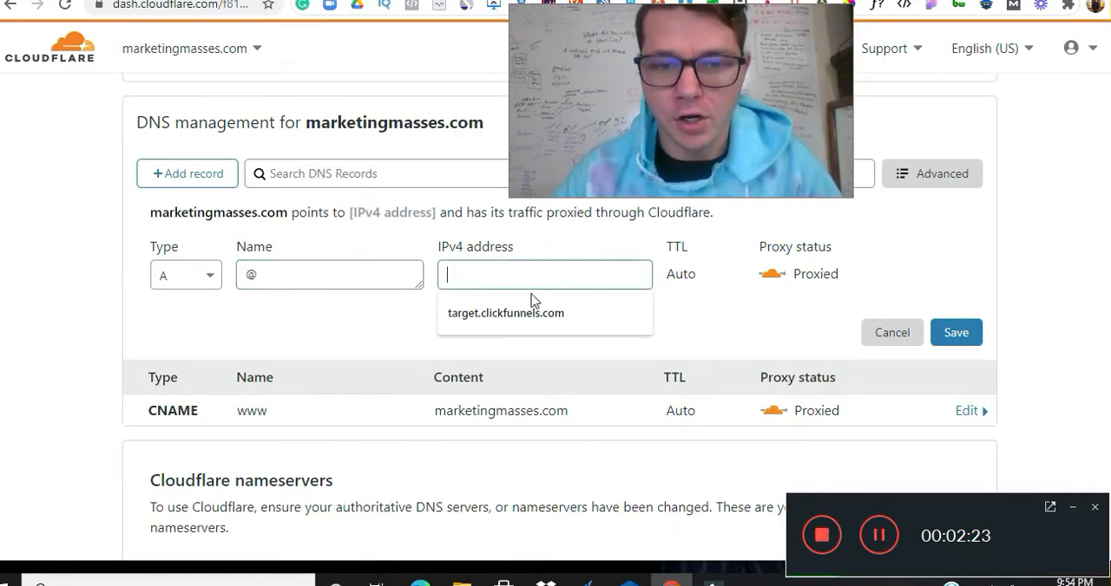
left_click(505, 313)
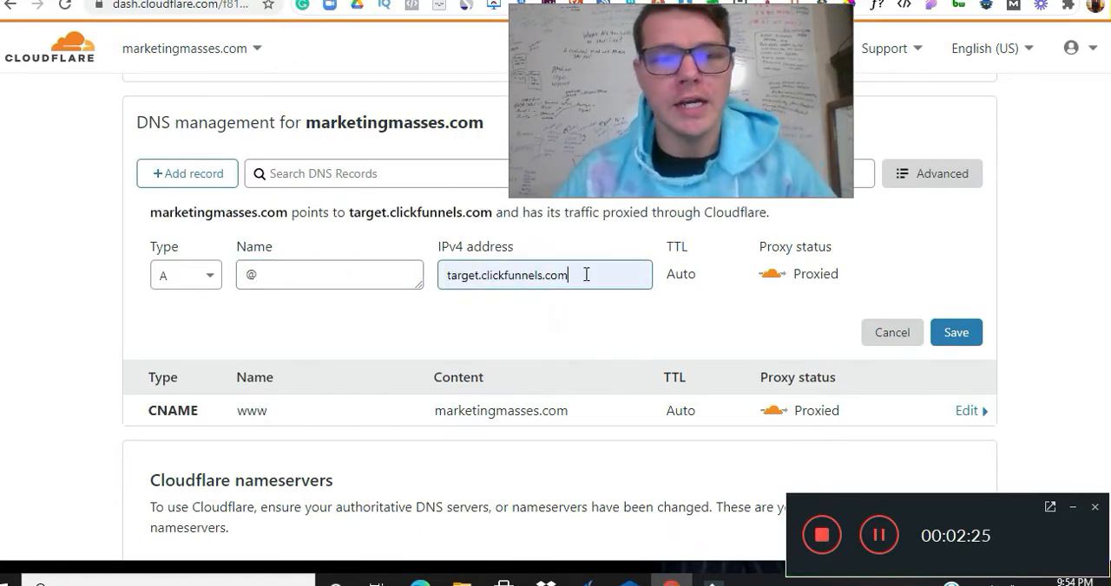
left_click(185, 275)
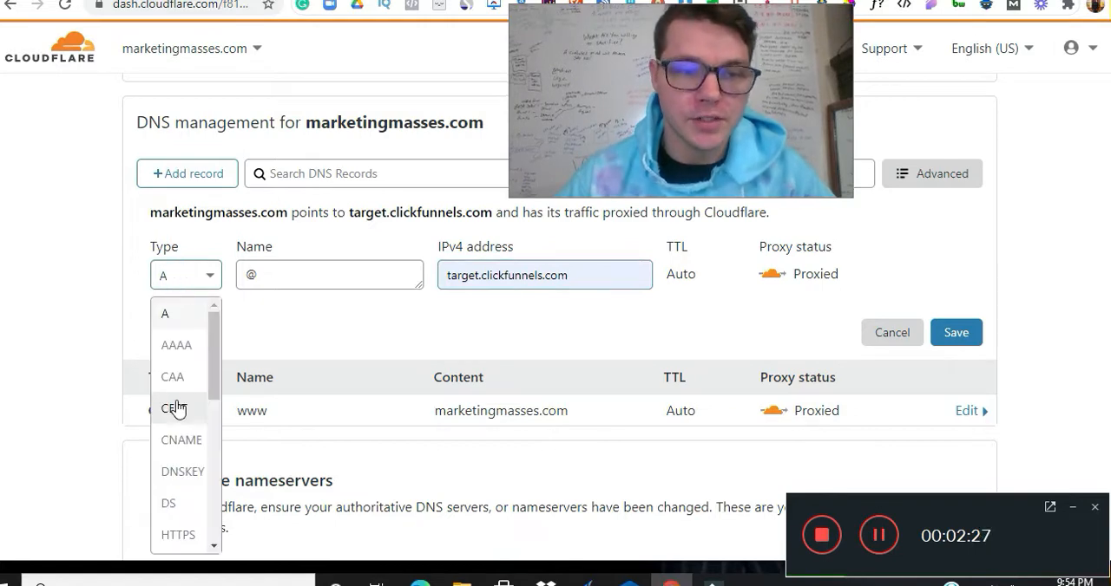
left_click(180, 409)
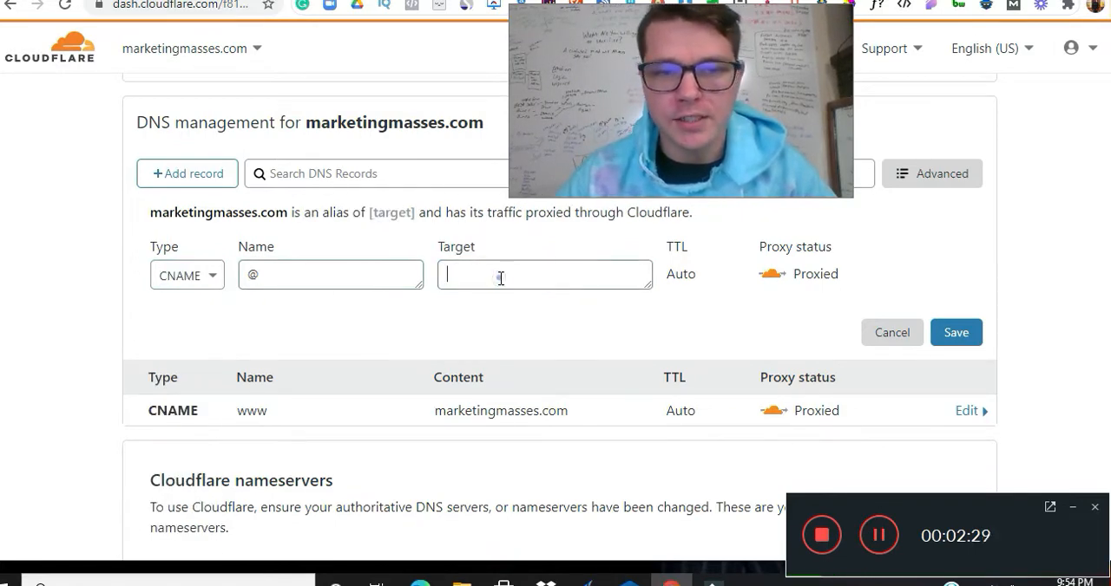
type("click")
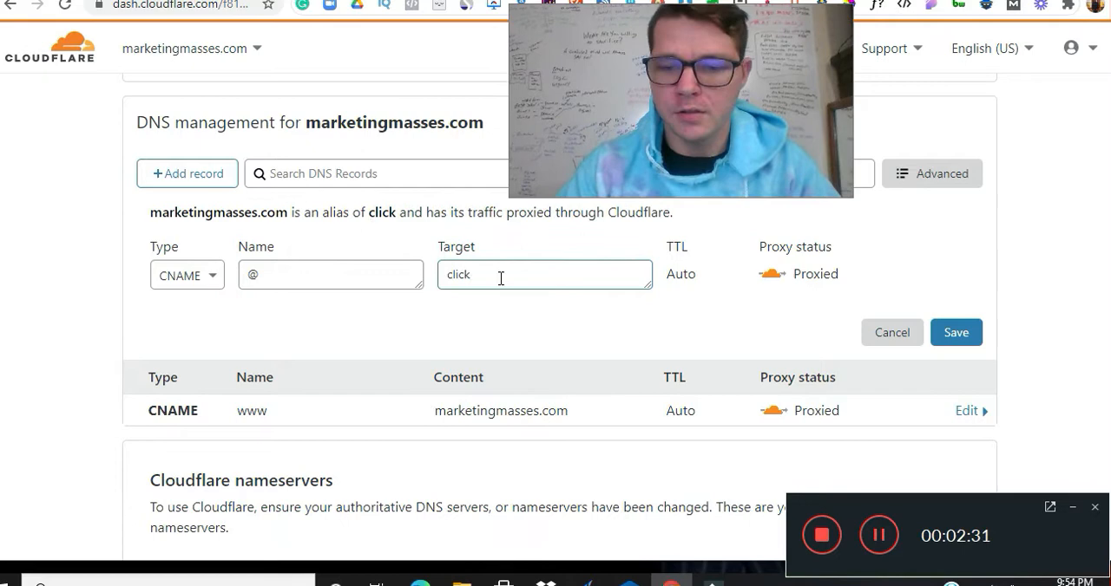
type("t")
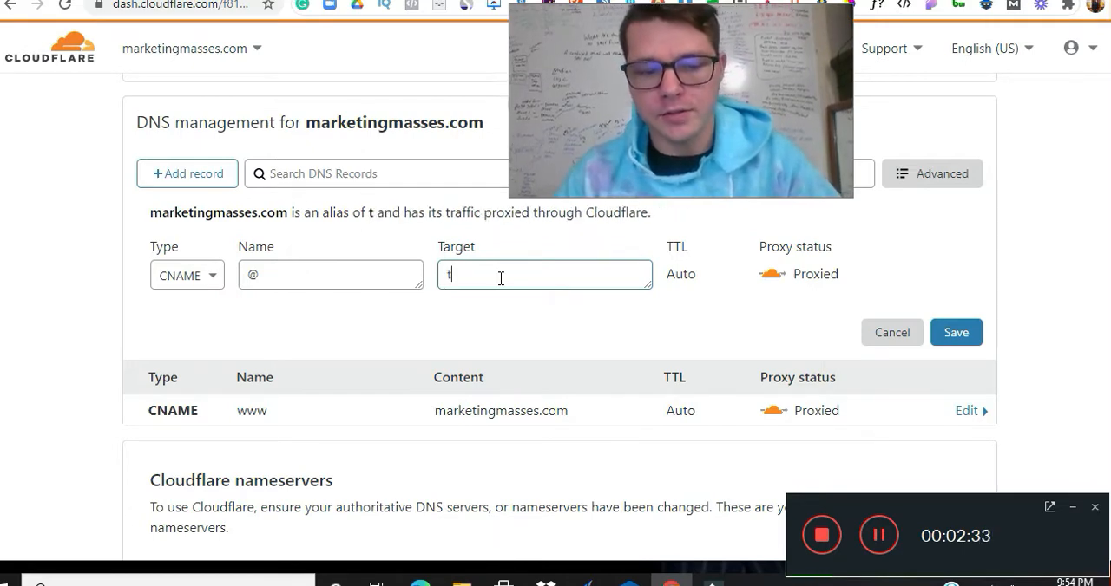
type("arget")
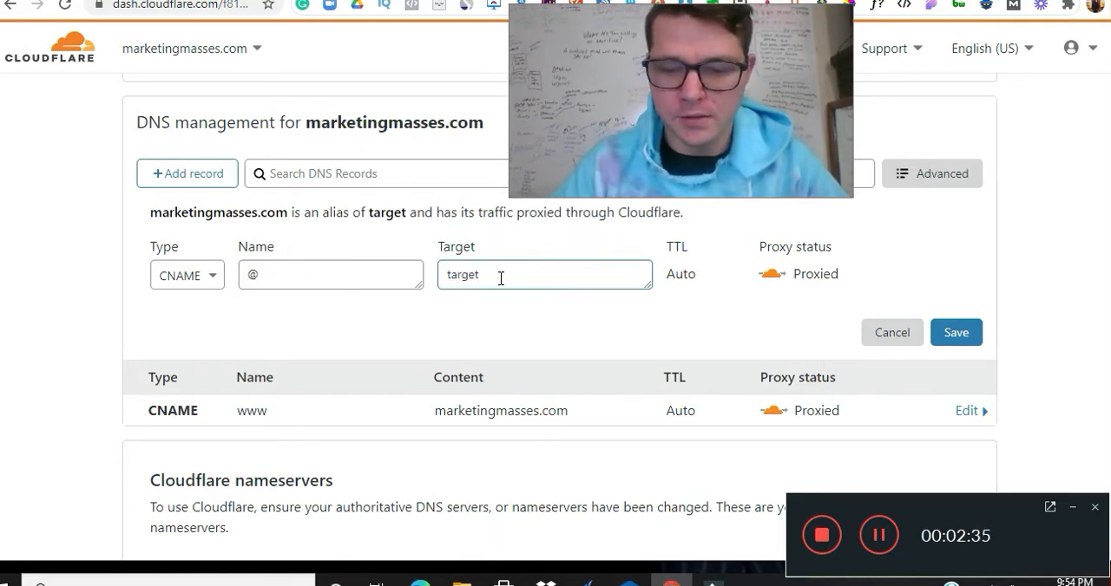
type(".clickfunnels.com")
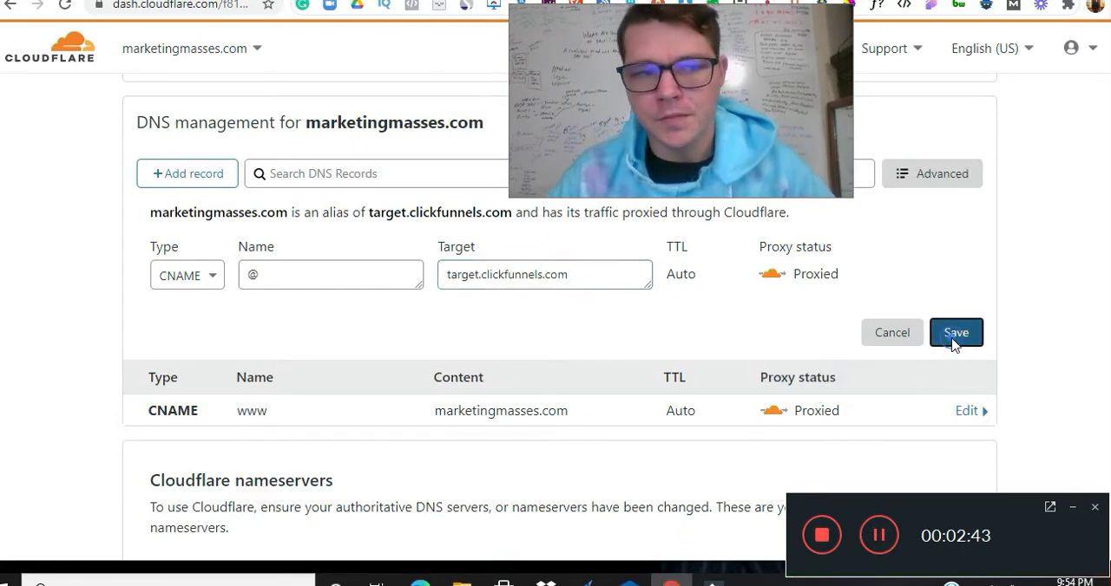
left_click(956, 332)
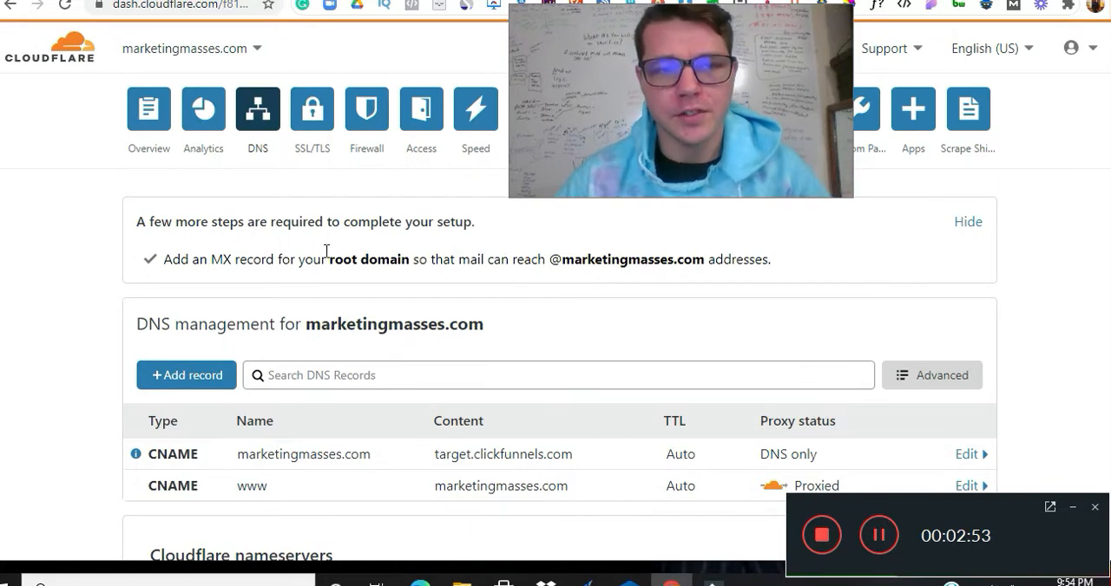
- Select Full as the SSL/TLS encryption mode instead of Flexible
left_click(311, 110)
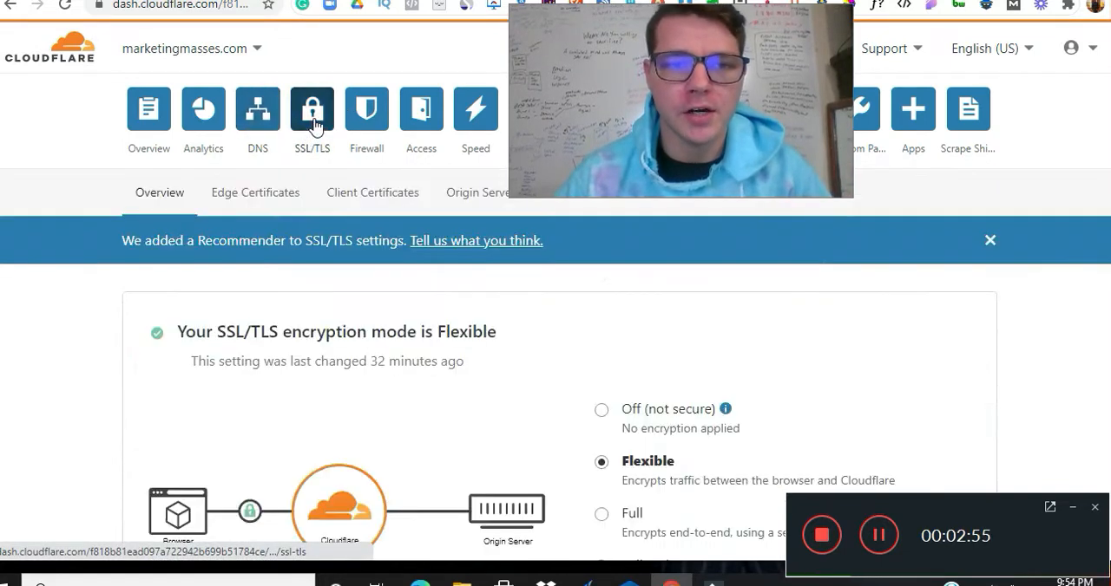
scroll("down", 3)
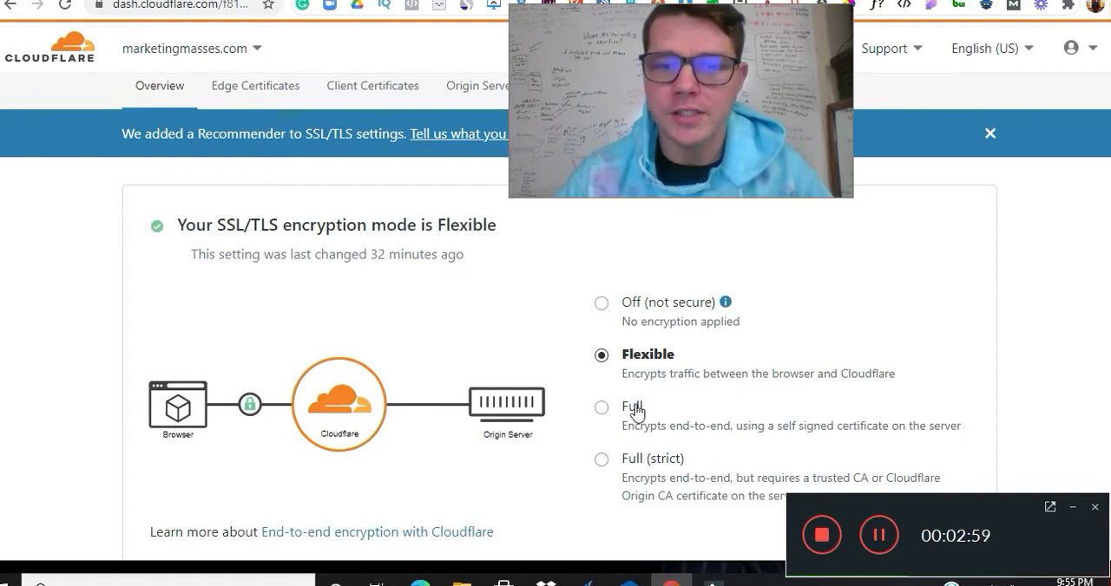
mouse_move(601, 408)
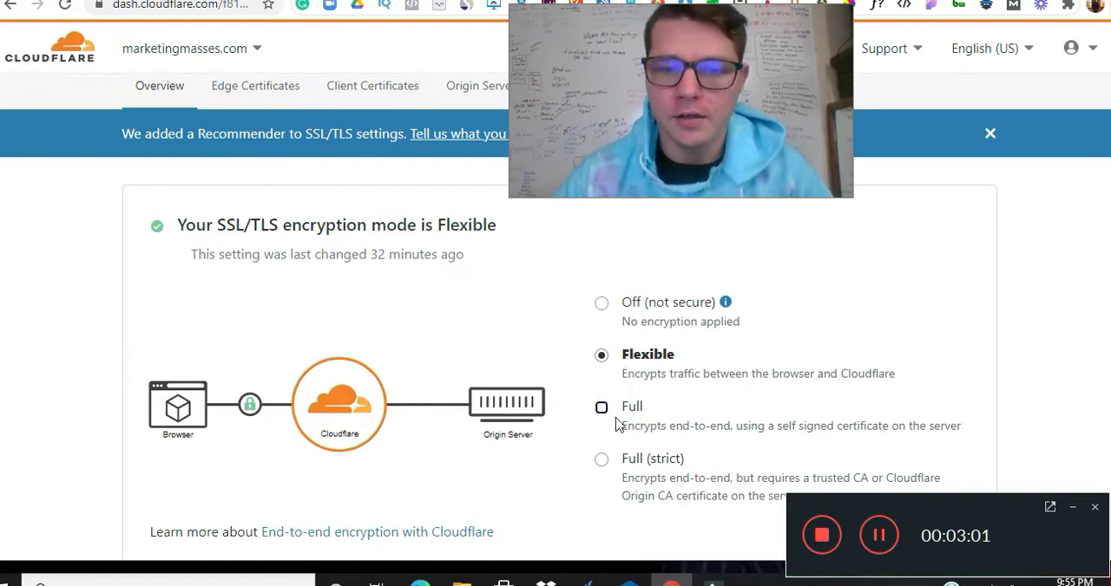
left_click(600, 407)
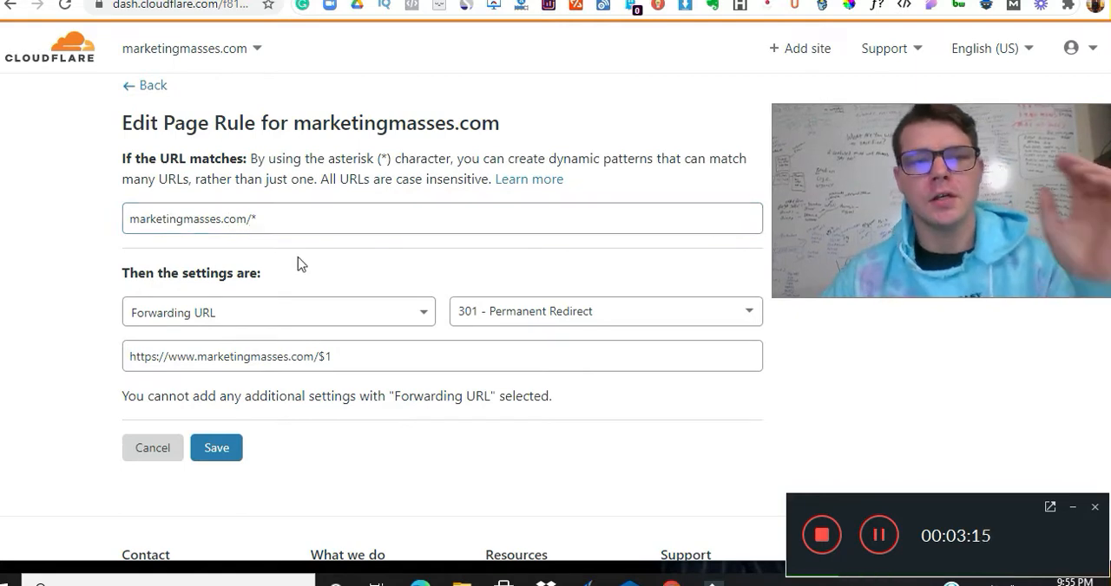
mouse_move(280, 258)
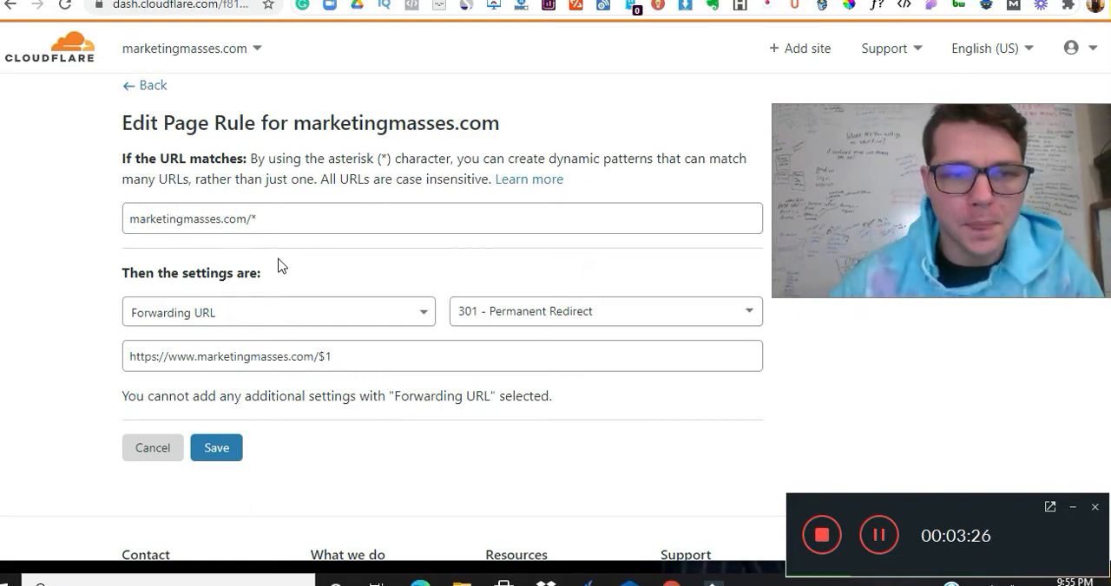
scroll("down", 3)
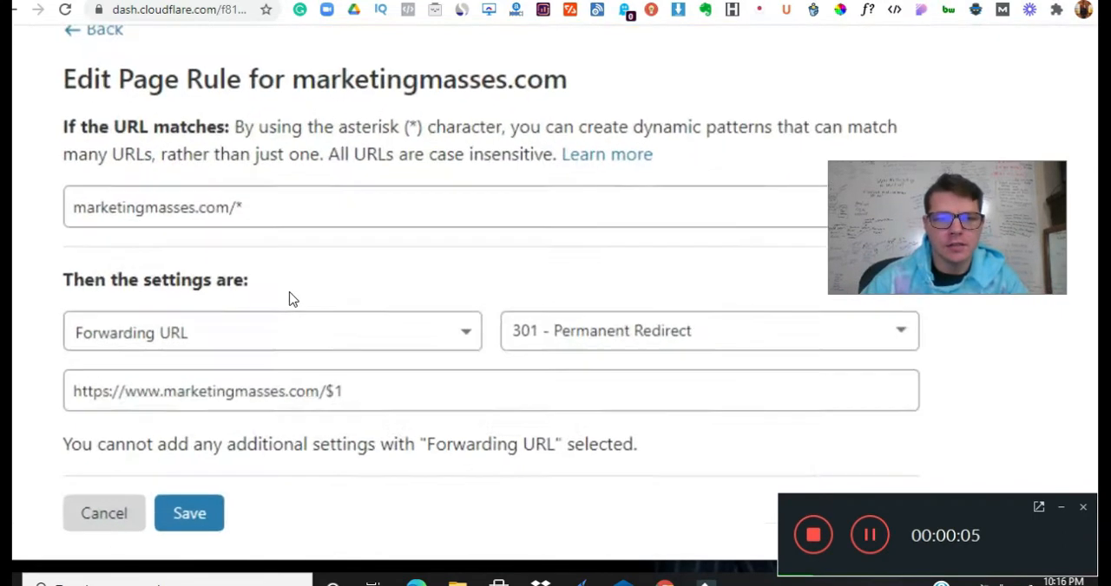
scroll("down", 3)
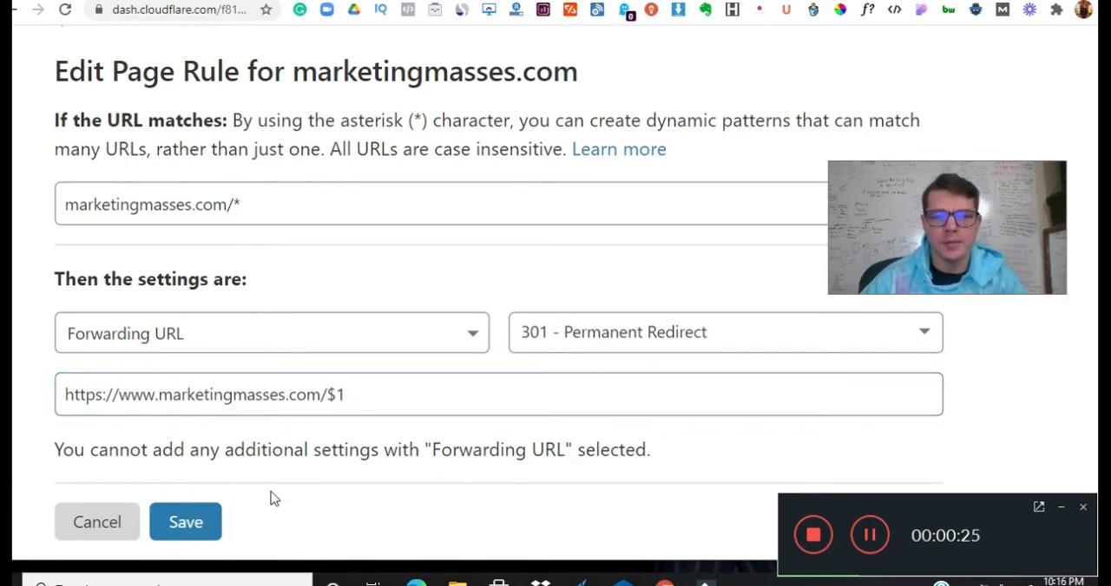
left_click(186, 522)
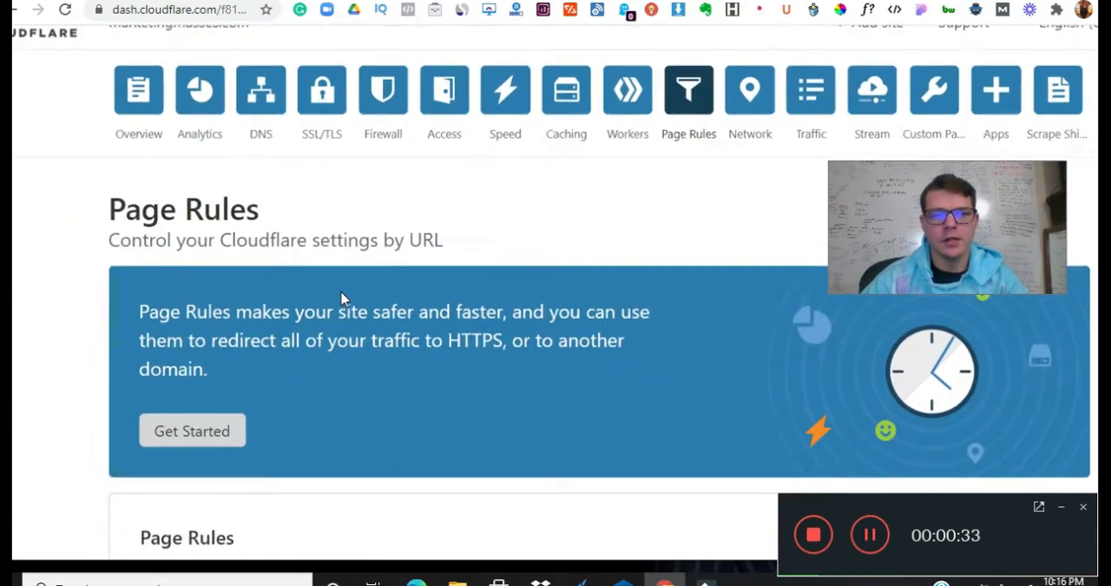
mouse_move(261, 90)
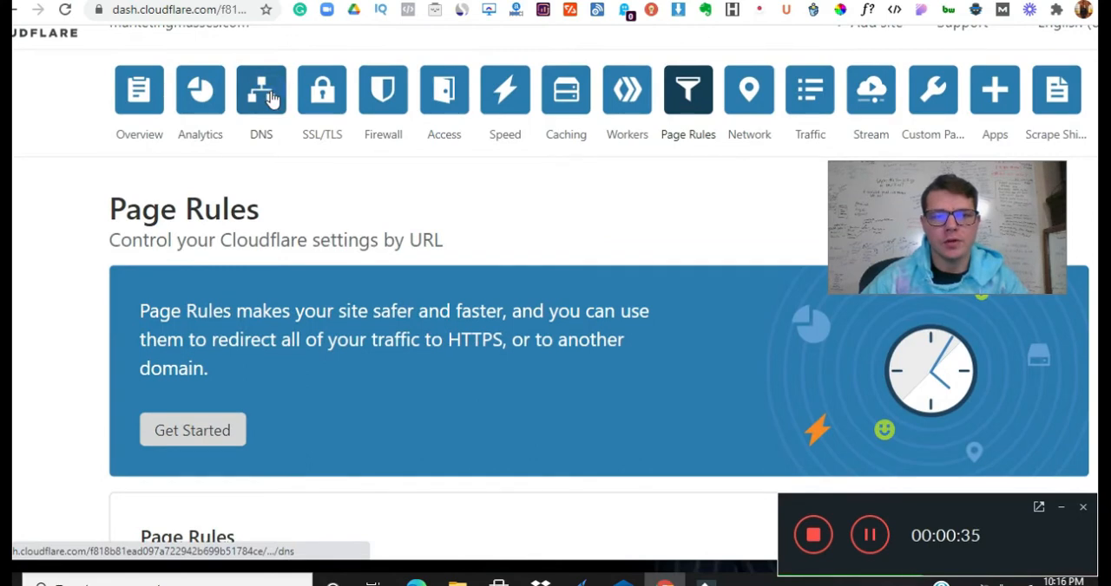
- On the DNS page, open the marketingmasses.com CNAME to target.clickfunnels.com for editing
left_click(260, 89)
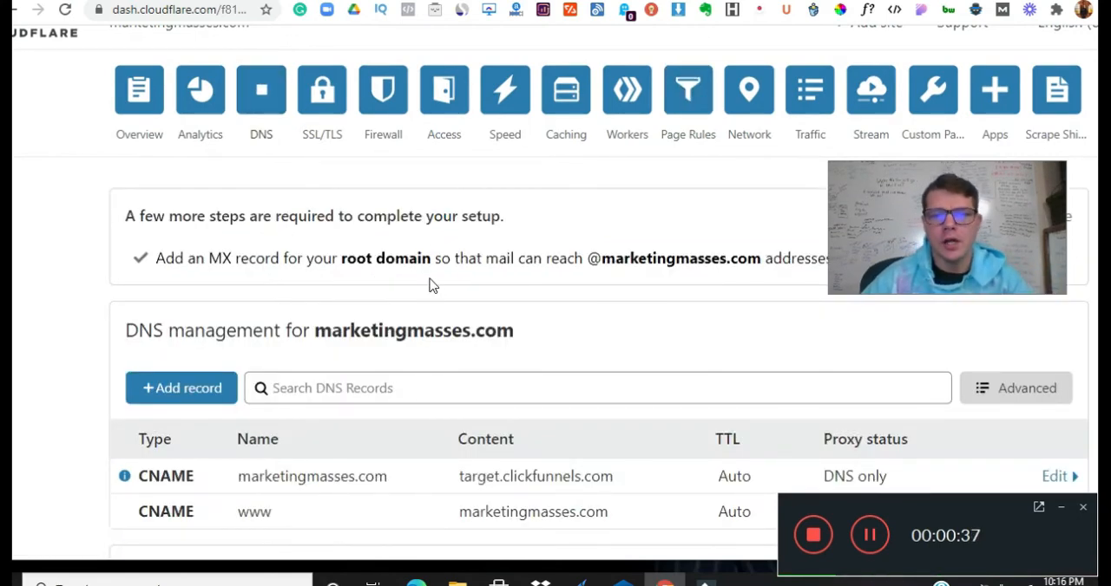
scroll("down", 3)
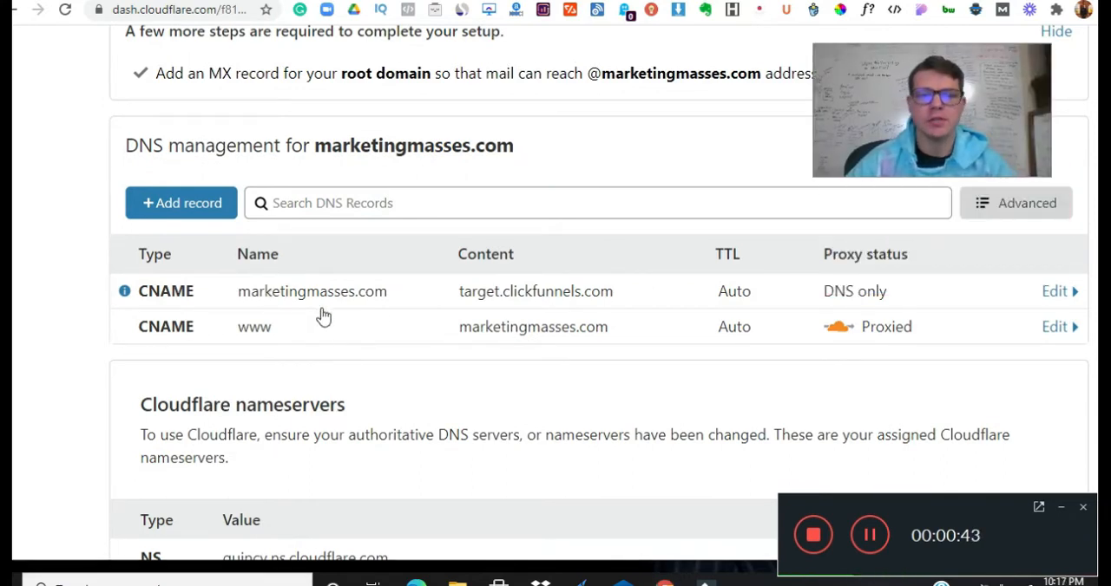
left_click(1053, 291)
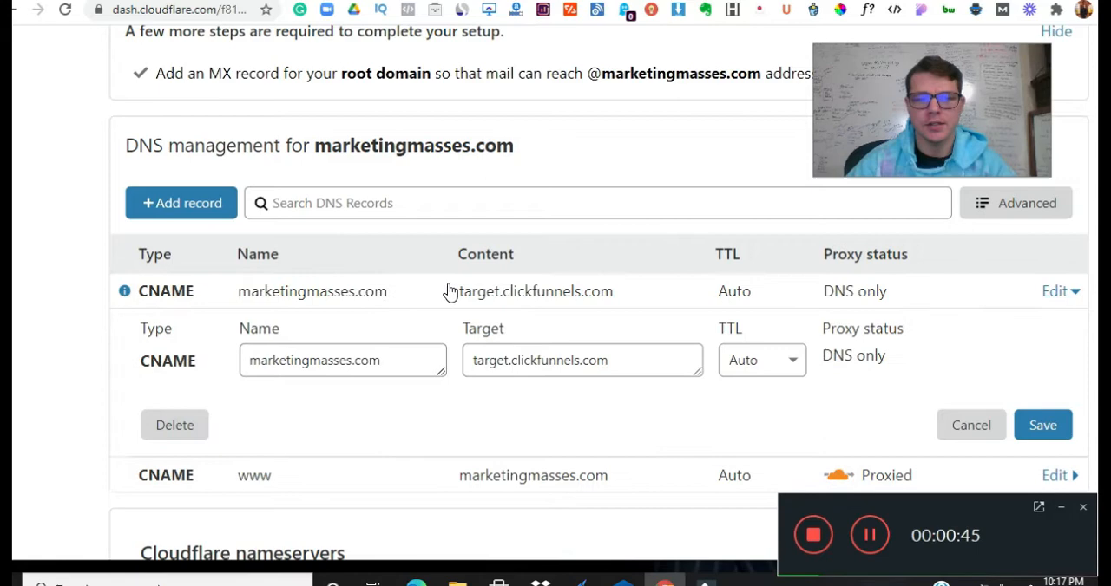
mouse_move(408, 304)
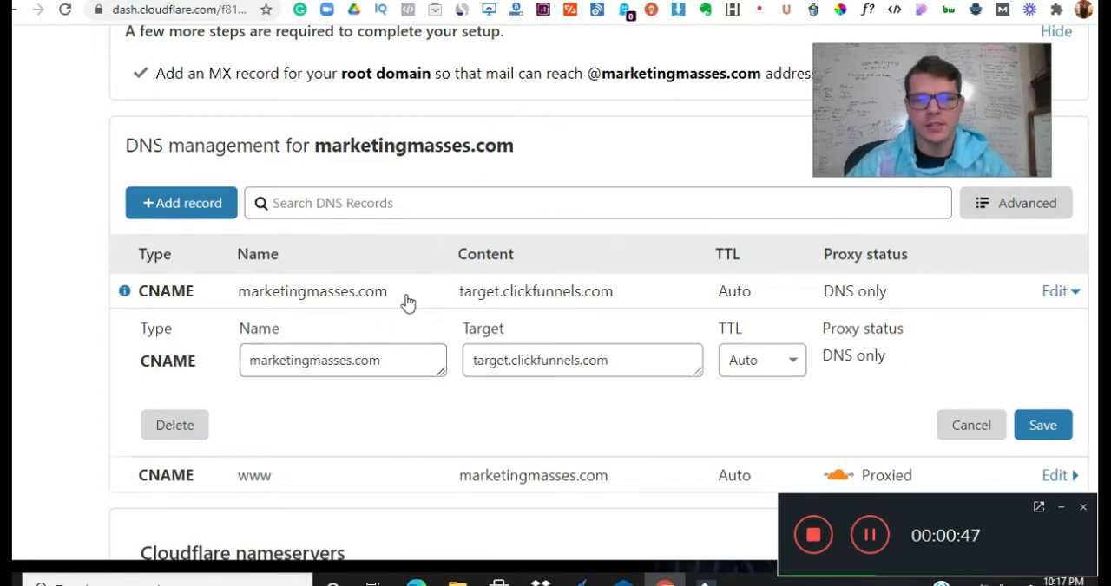
mouse_move(405, 302)
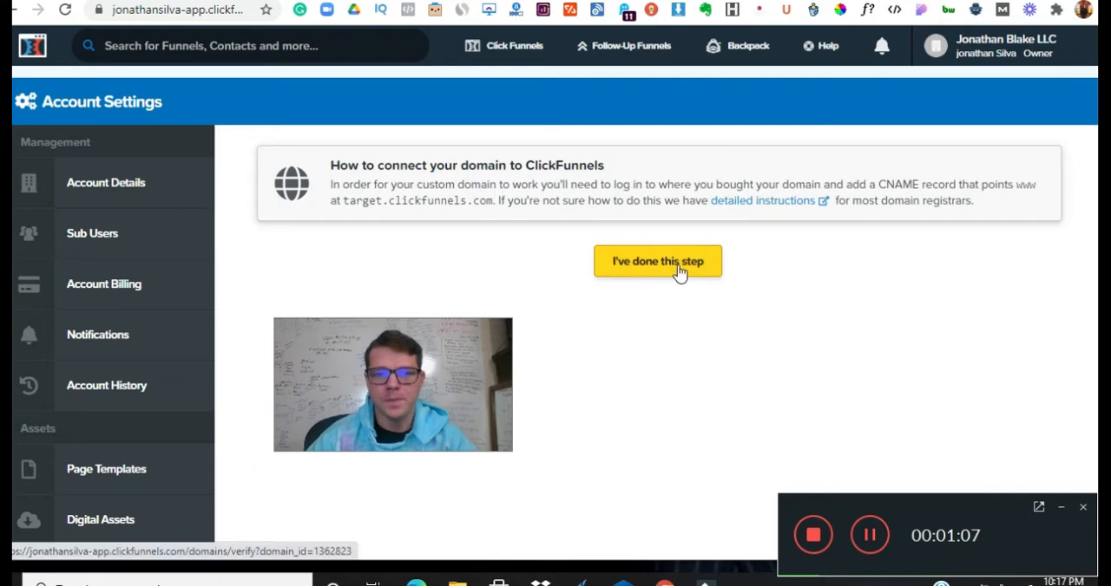
- Confirm the CNAME step is done and go straight to the domains list
left_click(657, 261)
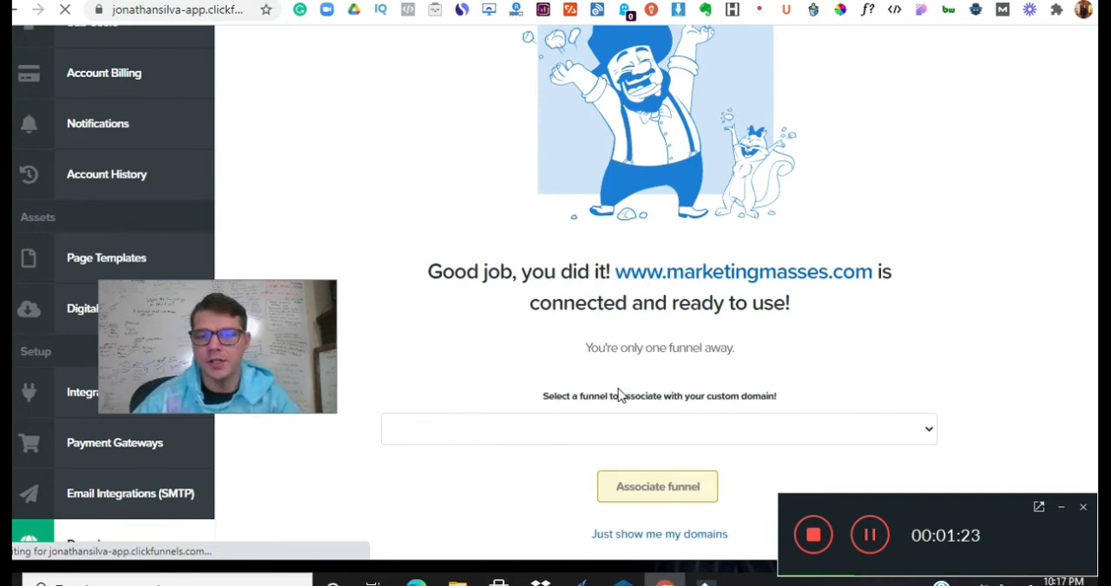
left_click(659, 533)
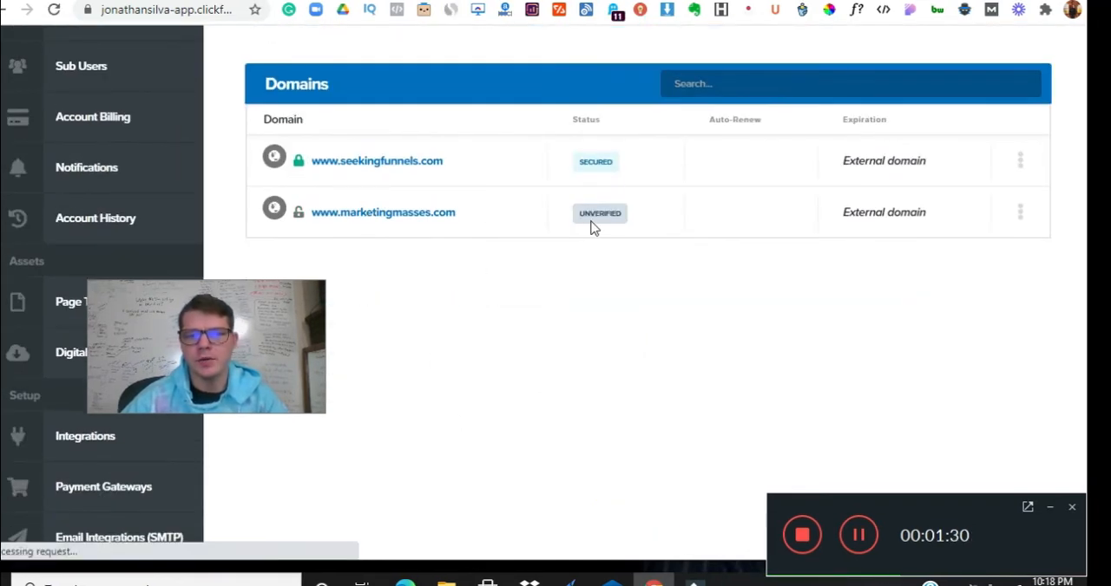
mouse_move(455, 220)
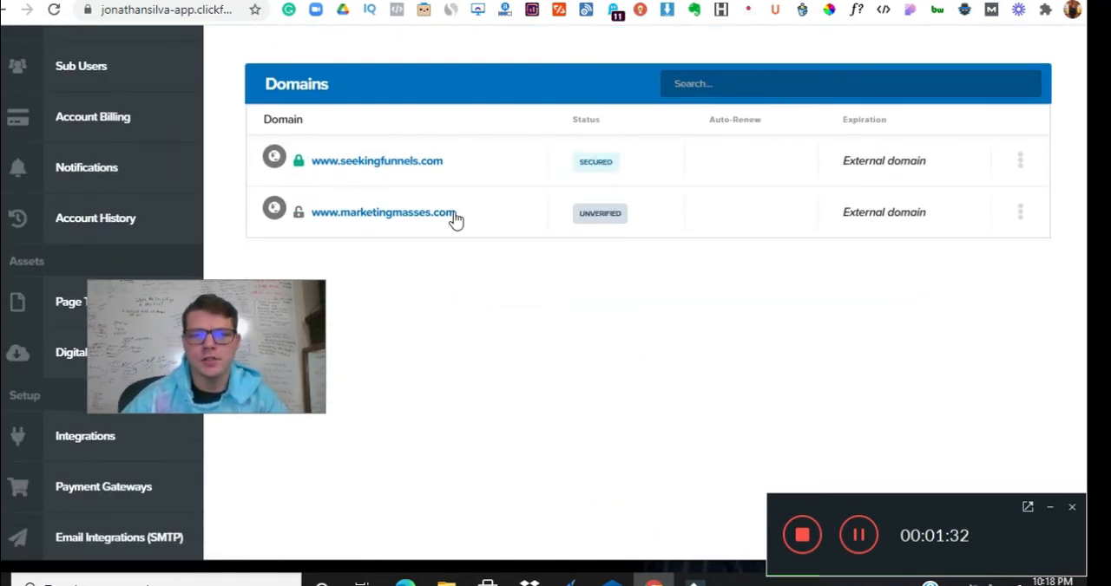
left_click(382, 211)
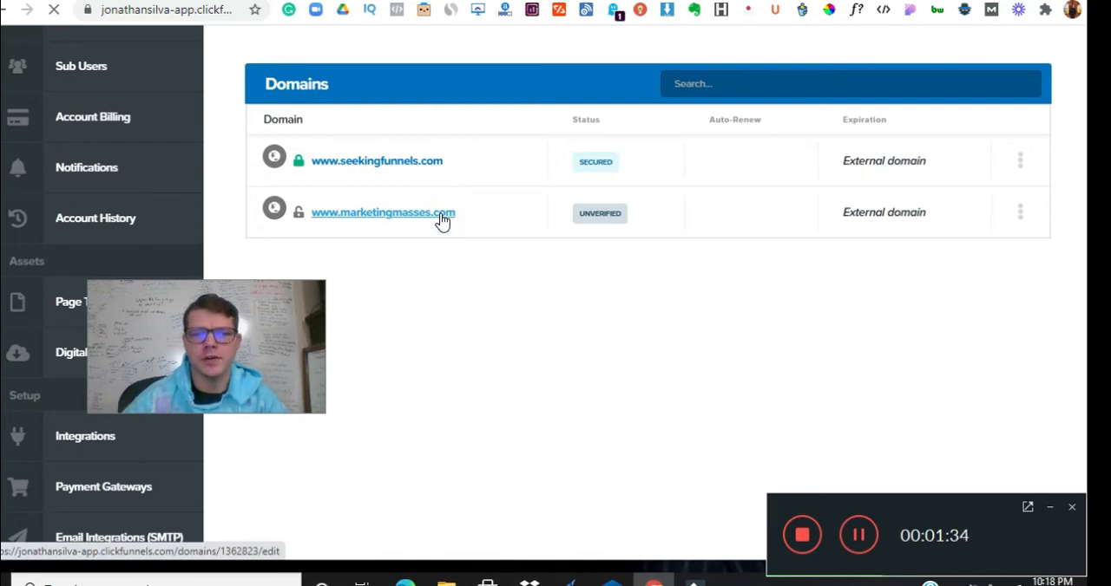
mouse_move(411, 223)
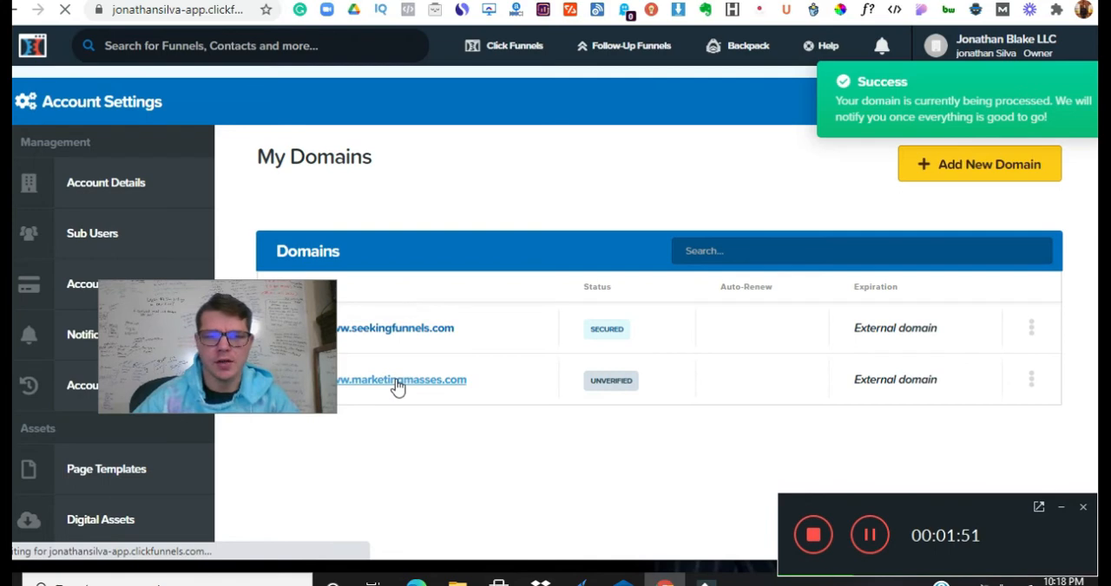
mouse_move(412, 388)
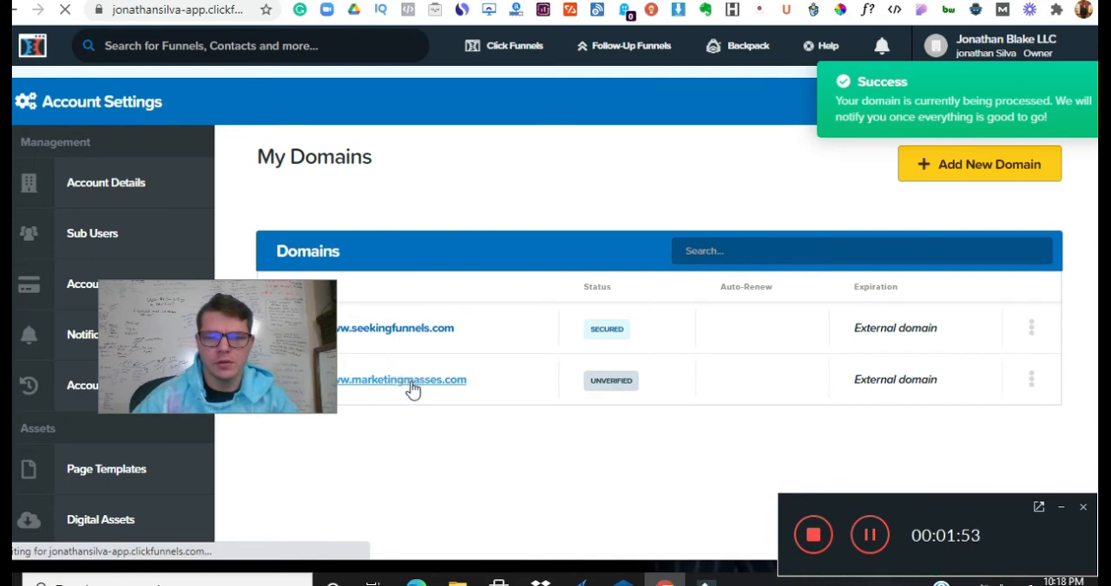
left_click(400, 379)
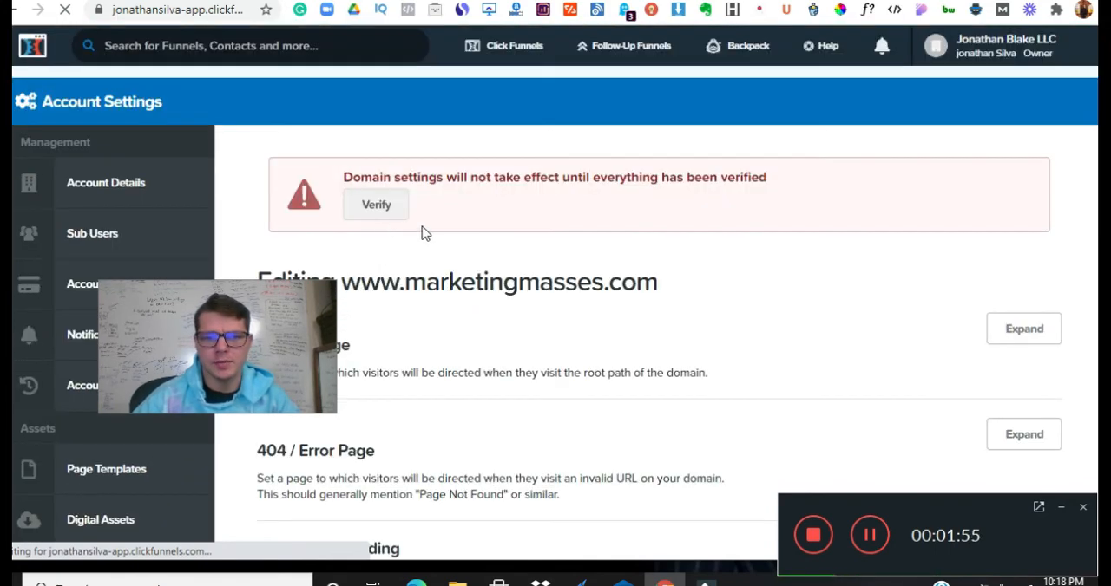
- Set and save OFA Bridge Page / Optin as the domain's Default Page
scroll("down", 3)
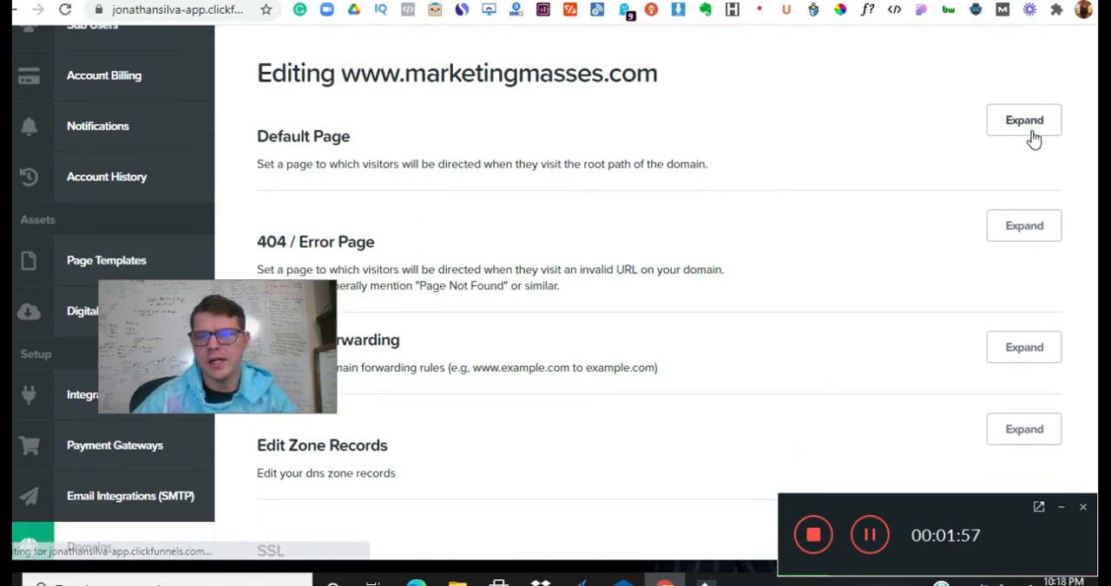
left_click(1023, 120)
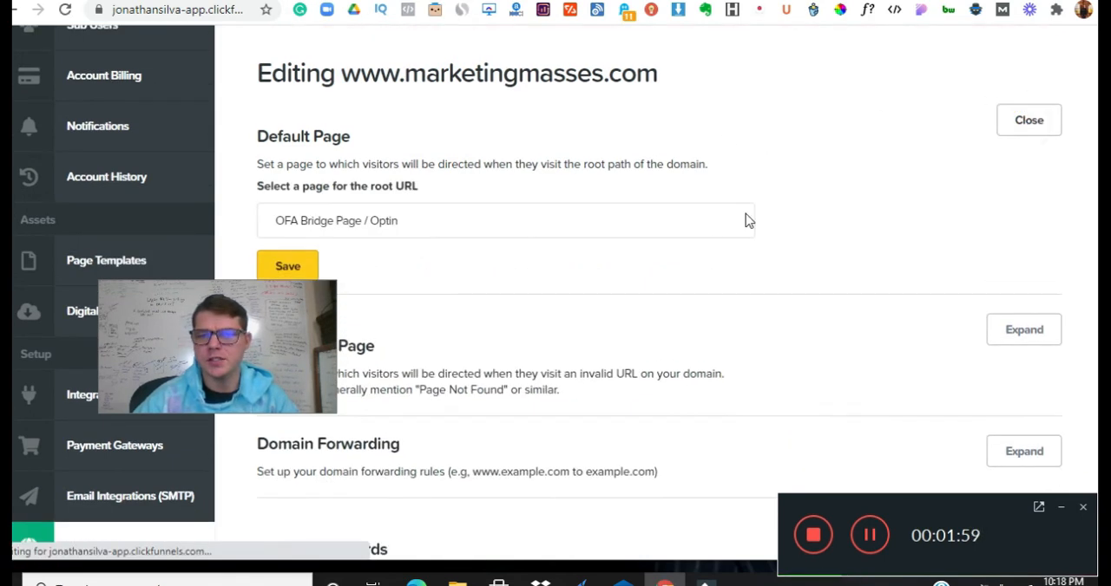
left_click(287, 266)
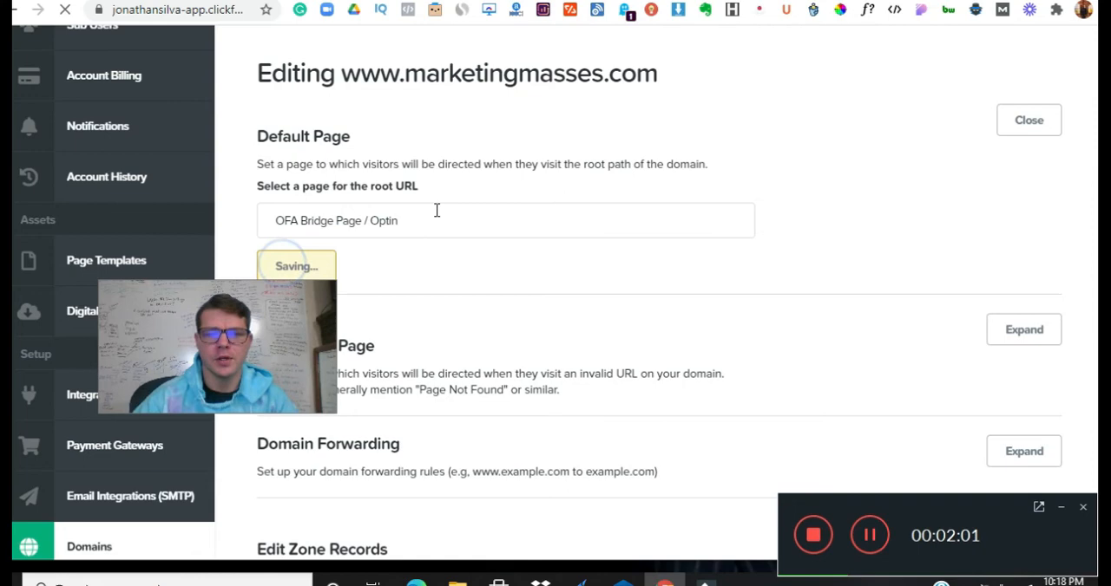
scroll("down", 3)
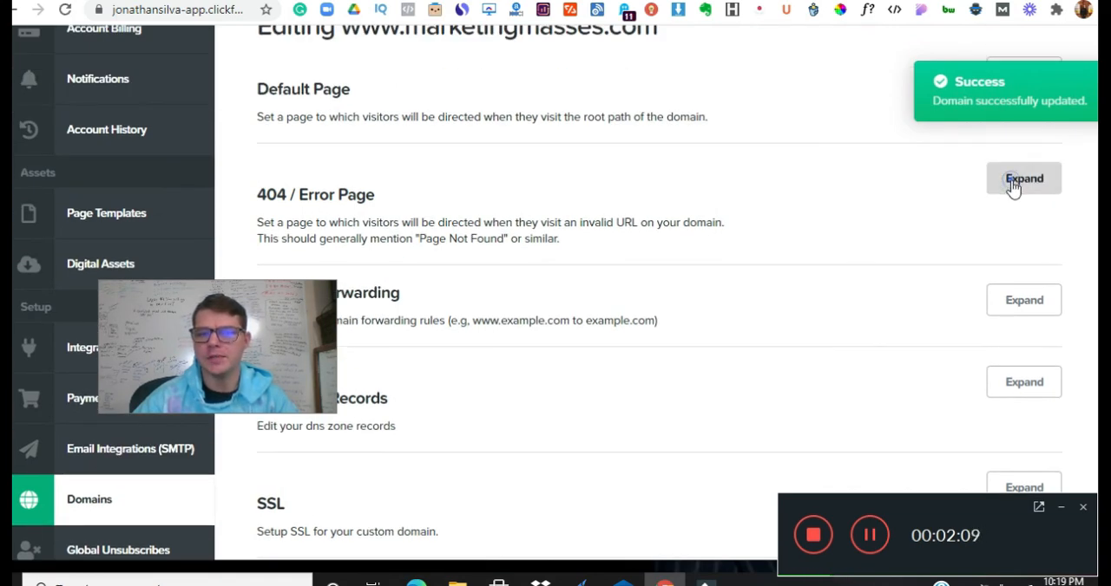
- Set and save OFA Bridge Page / Optin as the 404 / Error Page
left_click(1023, 177)
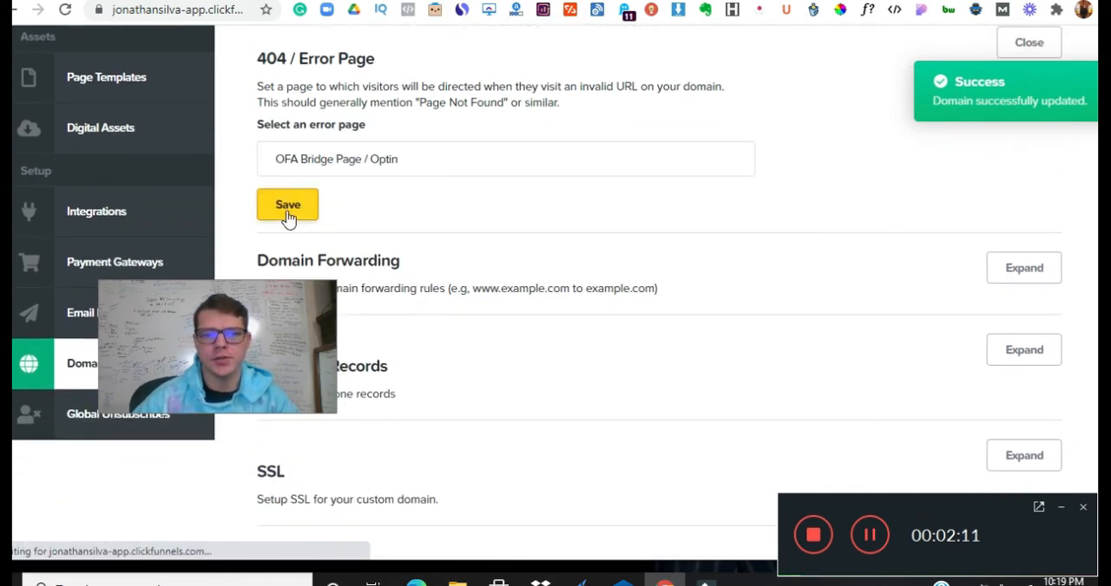
left_click(287, 205)
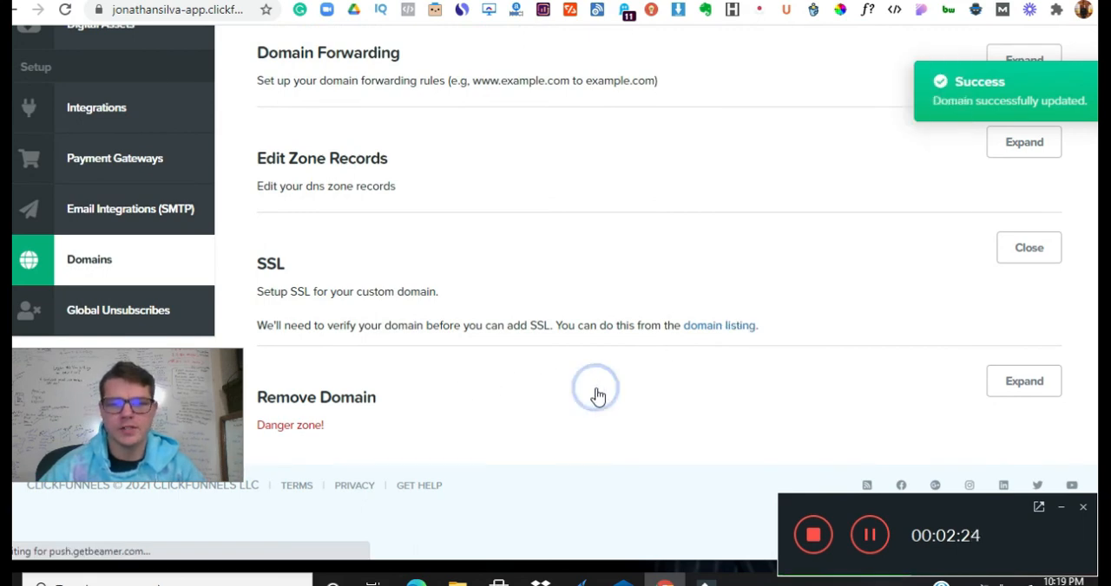
mouse_move(683, 262)
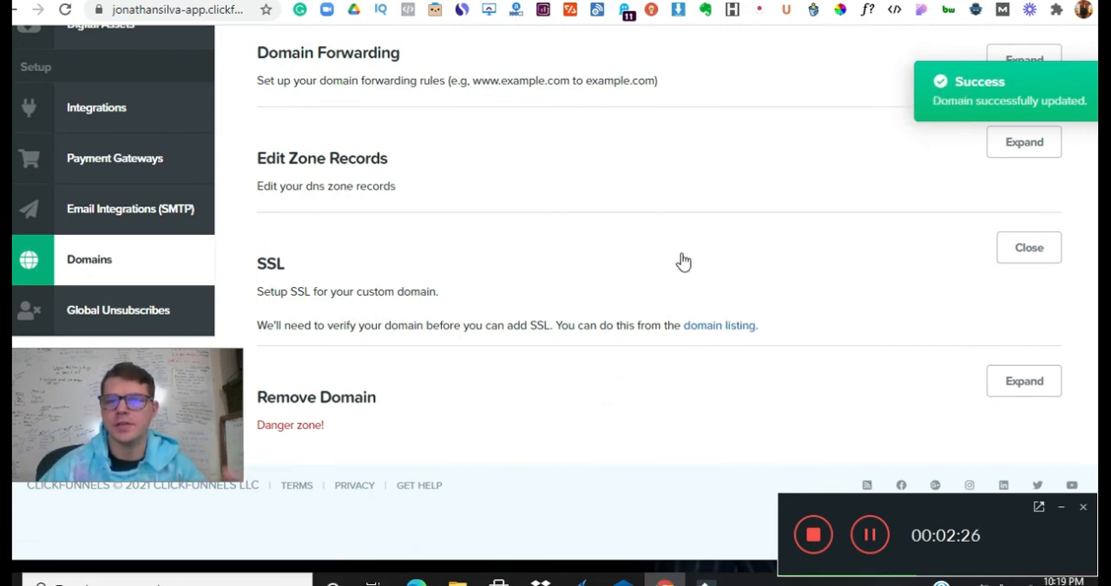